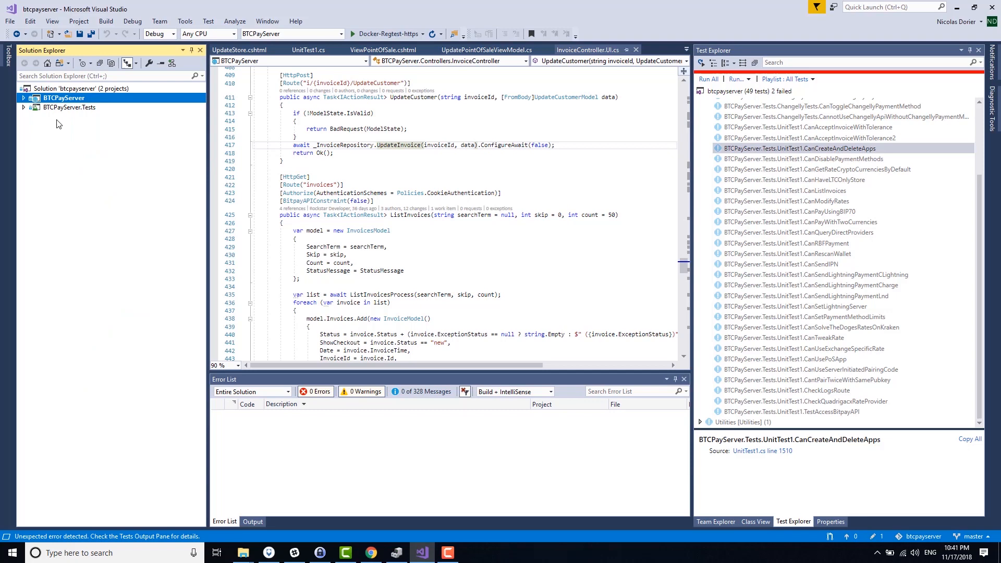
Select and expand the BTCPayServer.Tests project in Solution Explorer
left_click(69, 107)
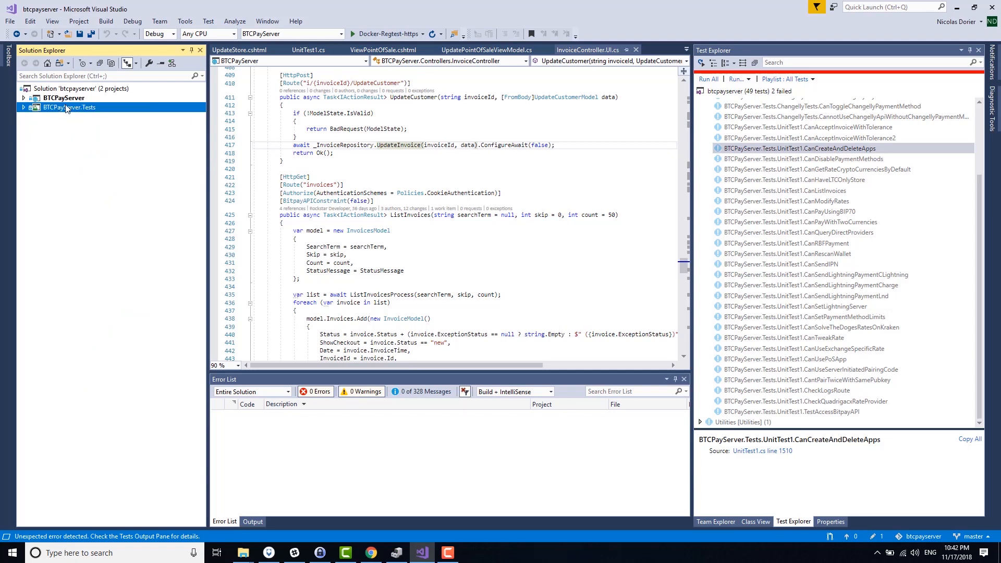
left_click(24, 108)
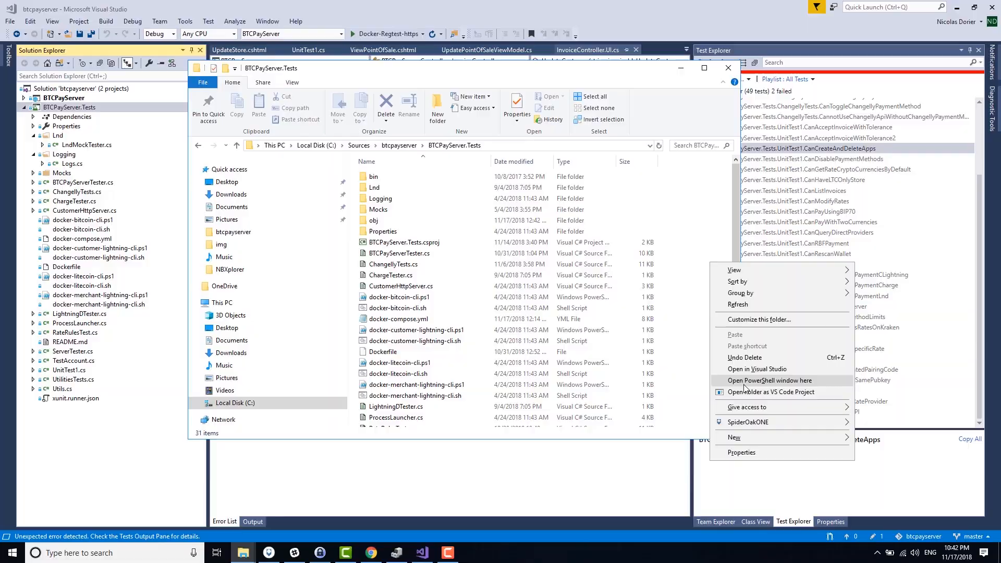
Run docker-compose up dev in a PowerShell window in the tests folder, maximized
left_click(770, 379)
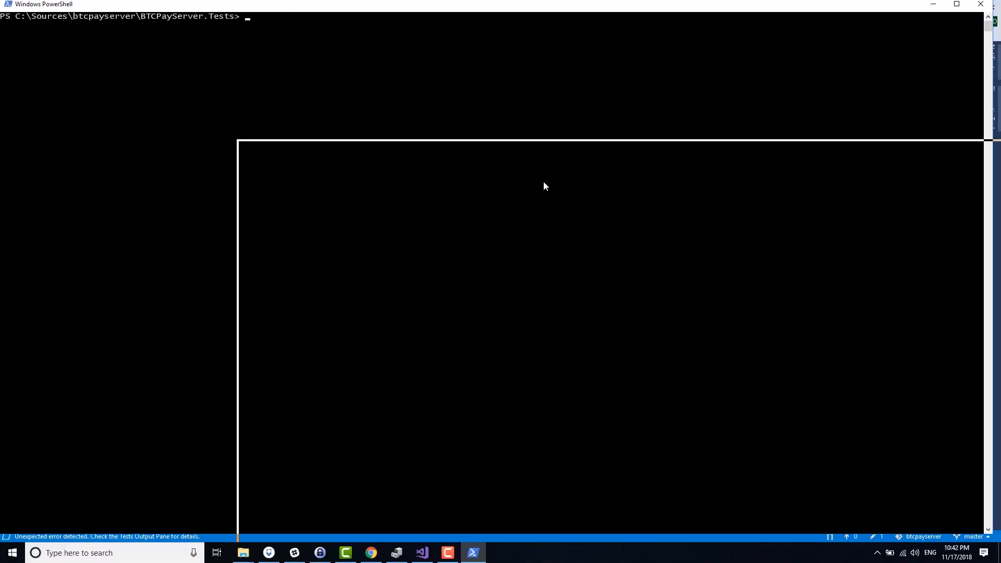
type("docker-compose up dev")
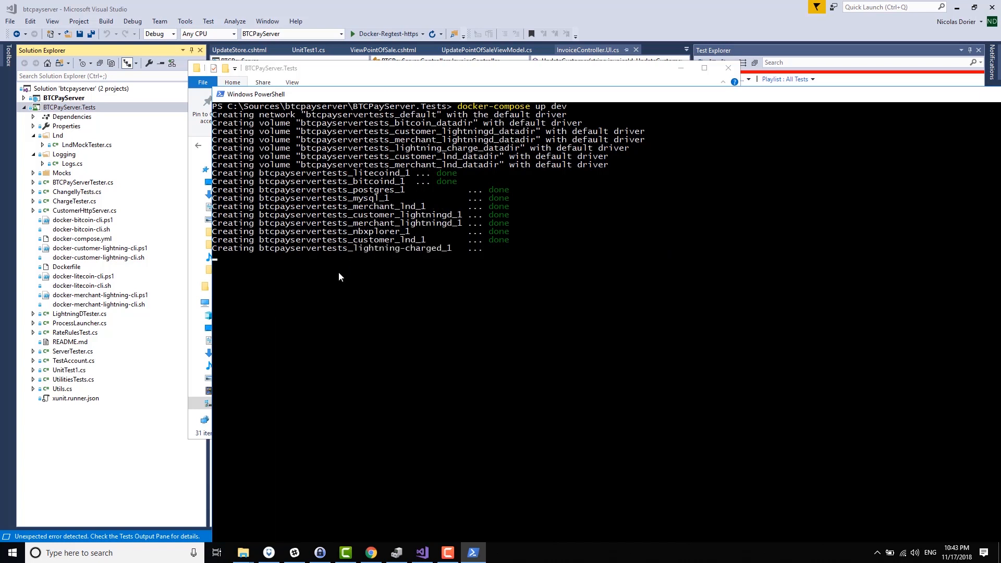
mouse_move(330, 276)
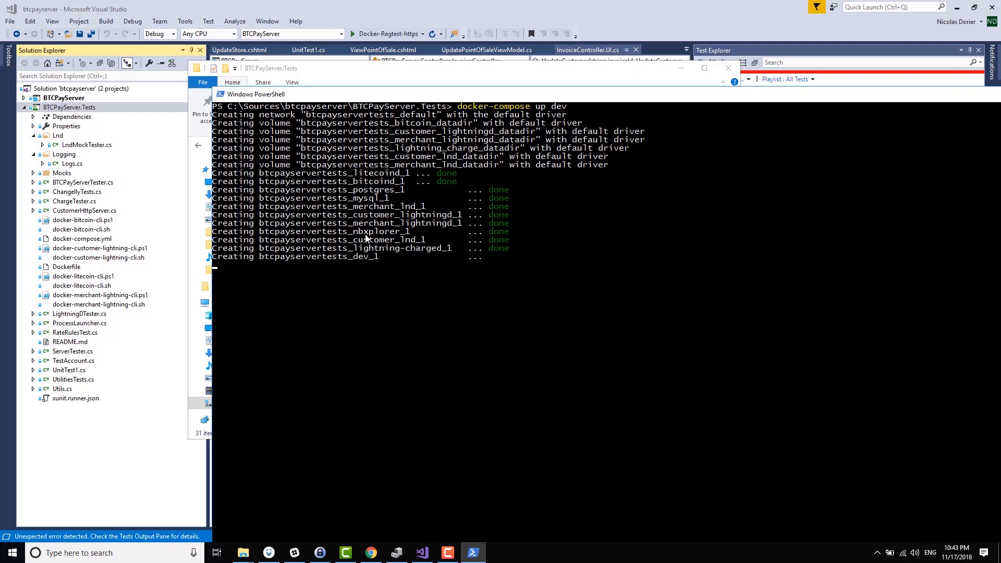
mouse_move(357, 247)
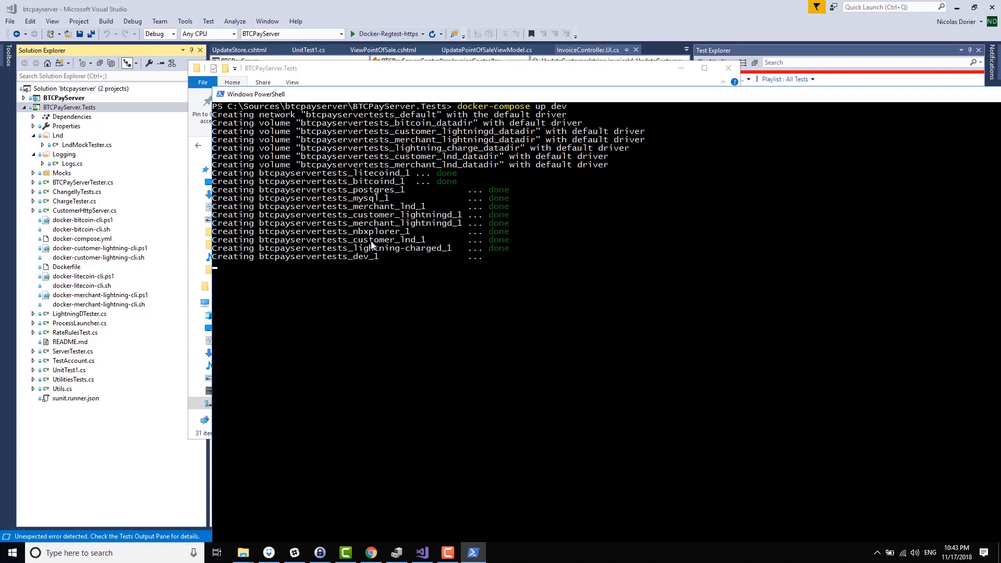
left_click(704, 69)
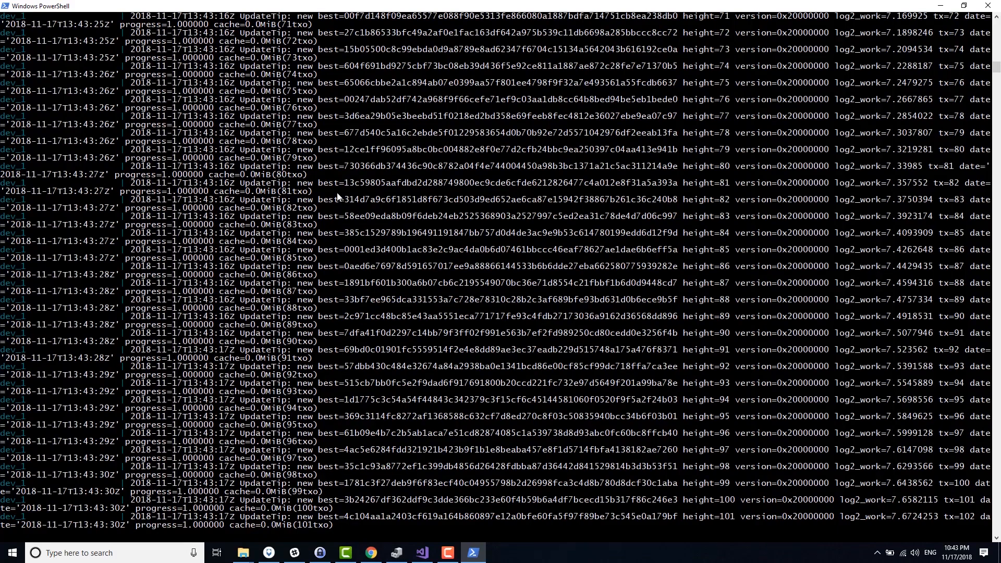
Stop the dev run and remove containers and volumes with docker-compose down --v
key("ctrl+c")
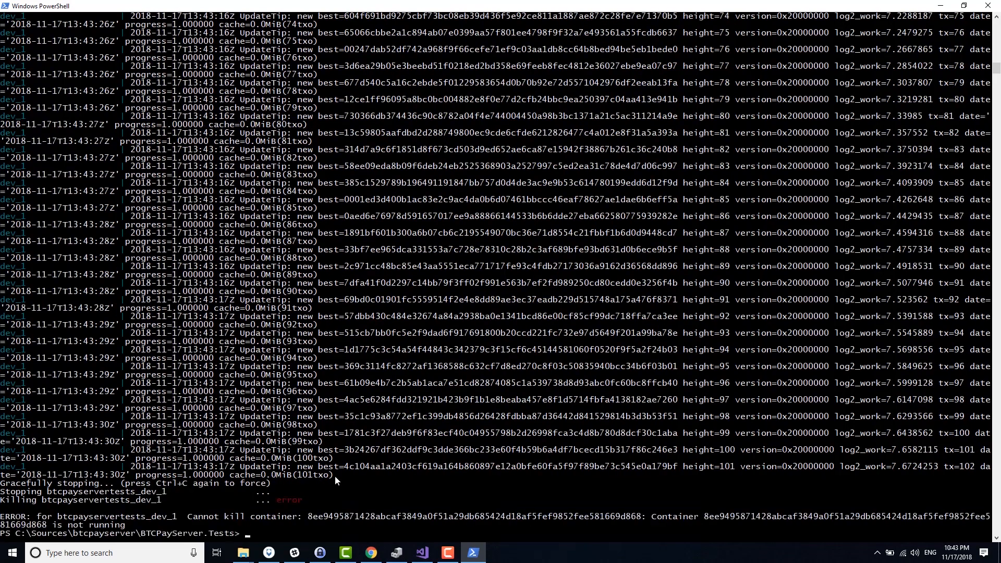
mouse_move(347, 438)
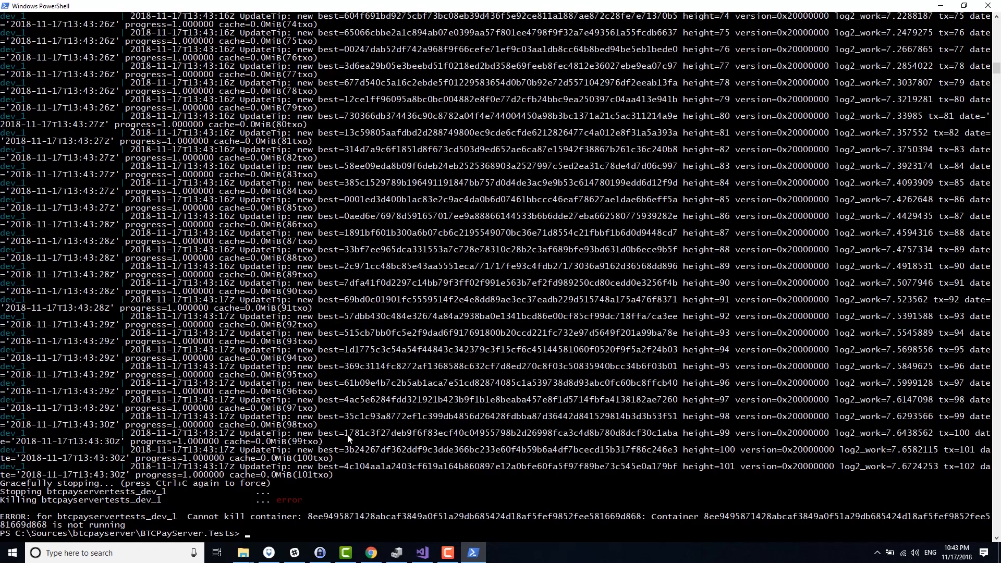
type("docker-compose up de")
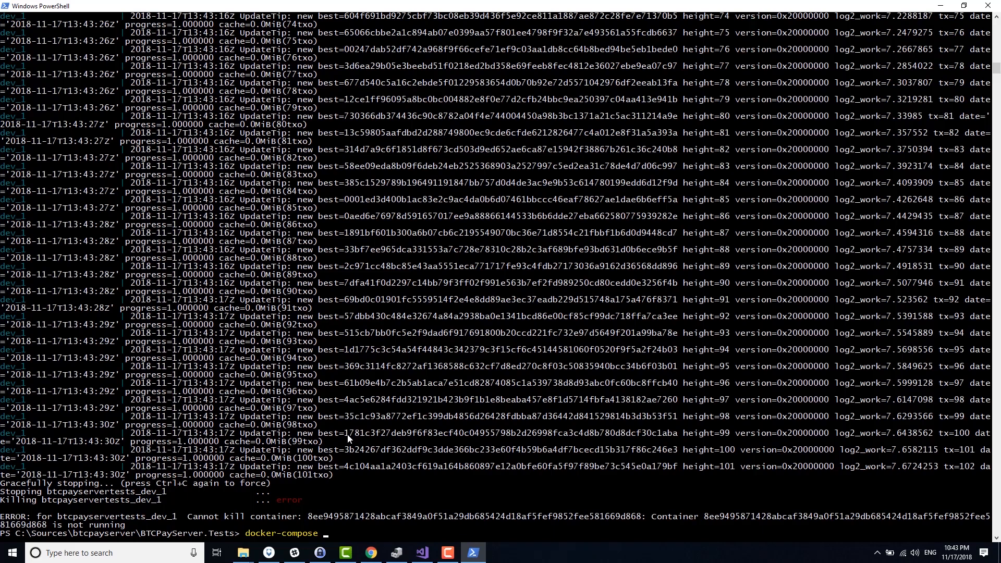
type("down --v")
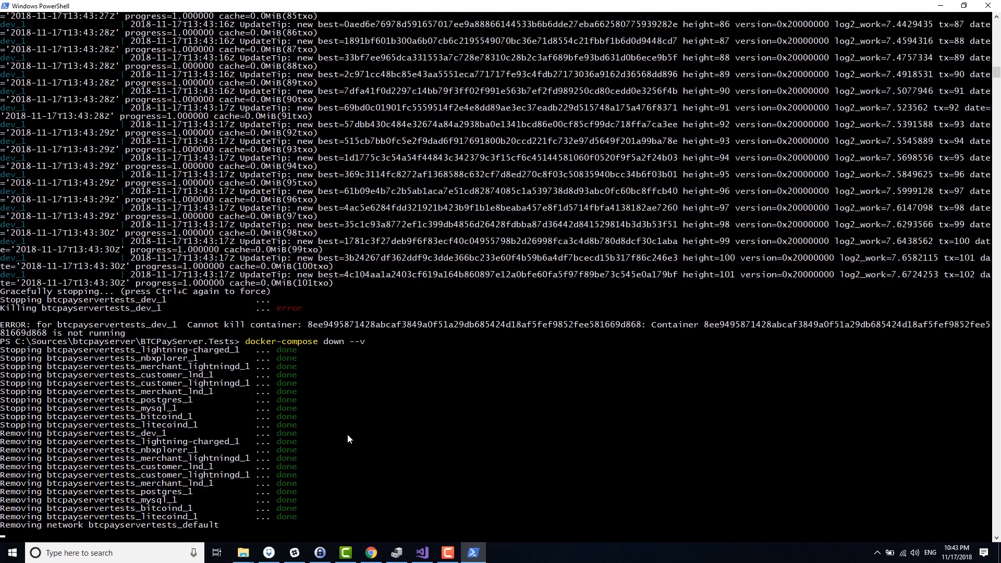
Restart docker-compose up dev and follow the container creation output
type("docker-compose up dev")
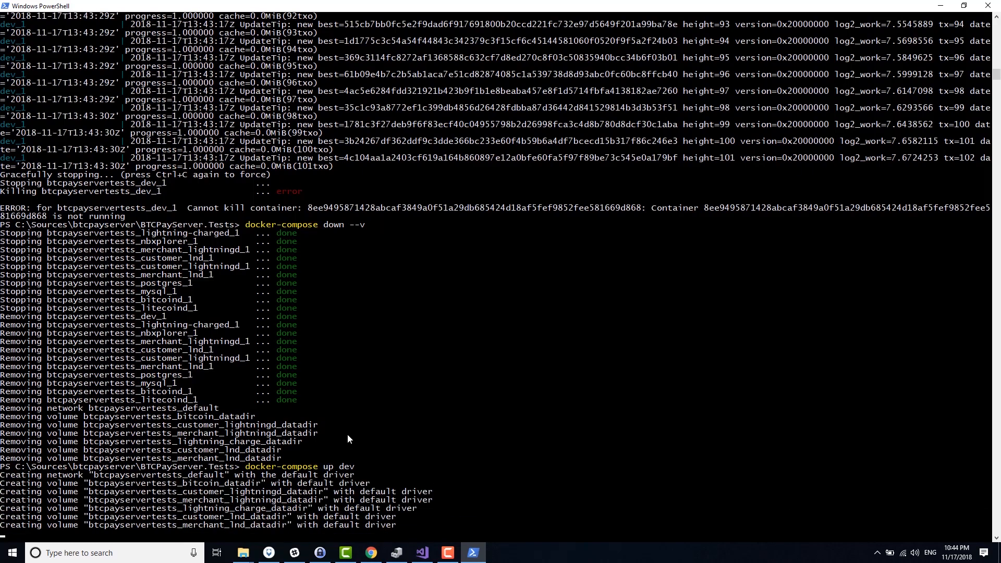
scroll("down", 3)
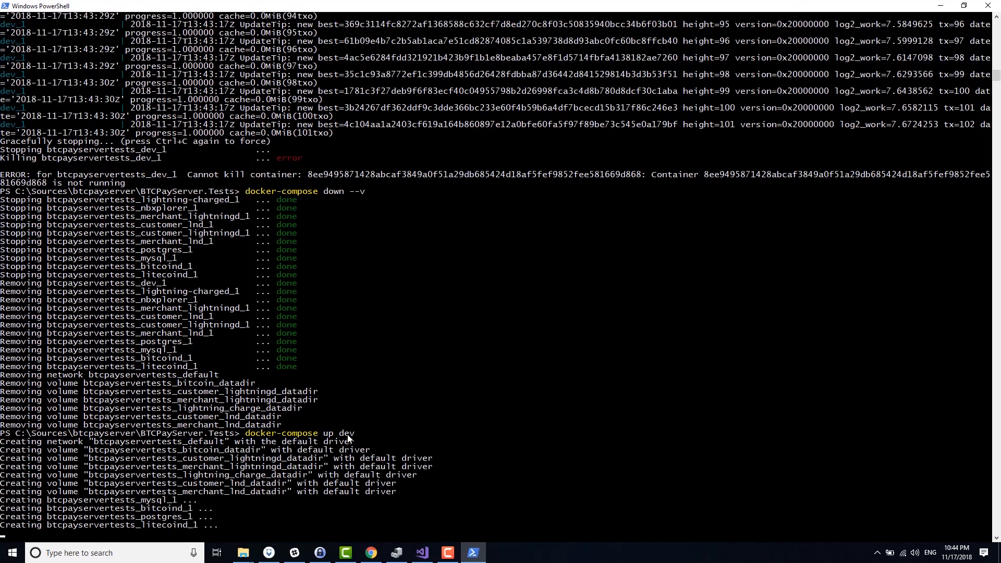
scroll("down", 3)
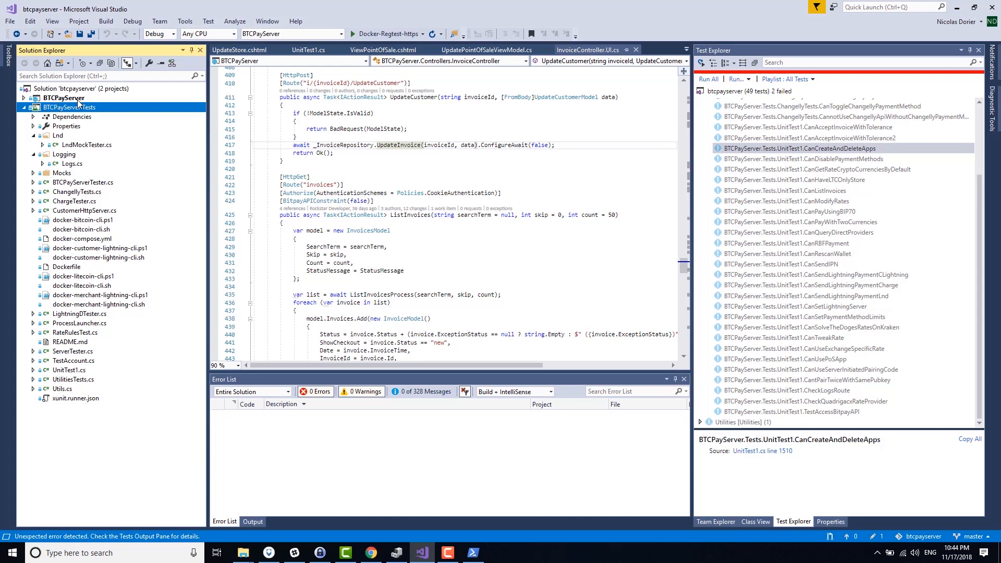
Rerun tests, read InvoiceFlowThroughDifferentStatesCorrectly's connection-refused error, and collapse BTCPayServer.Tests
right_click(61, 89)
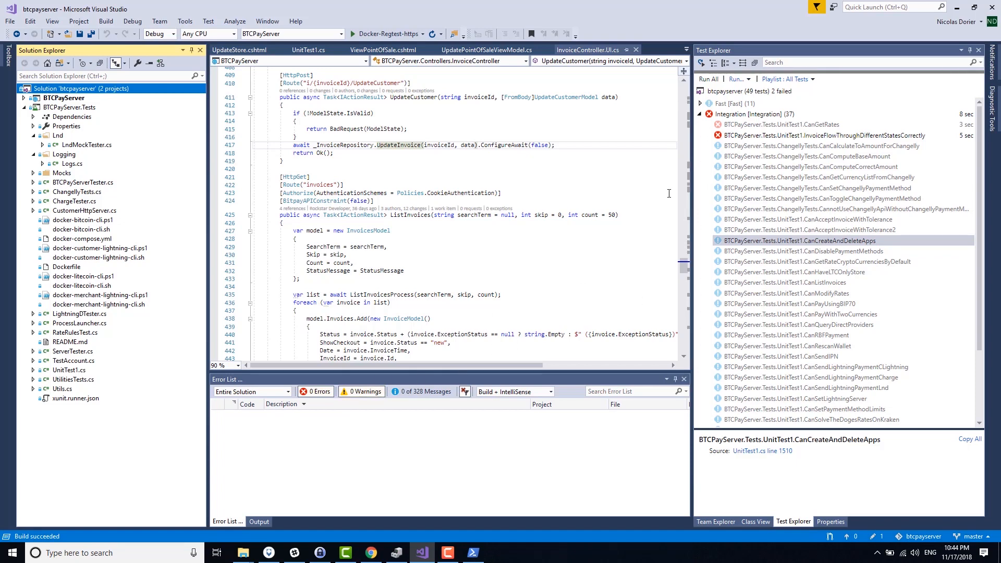
mouse_move(752, 286)
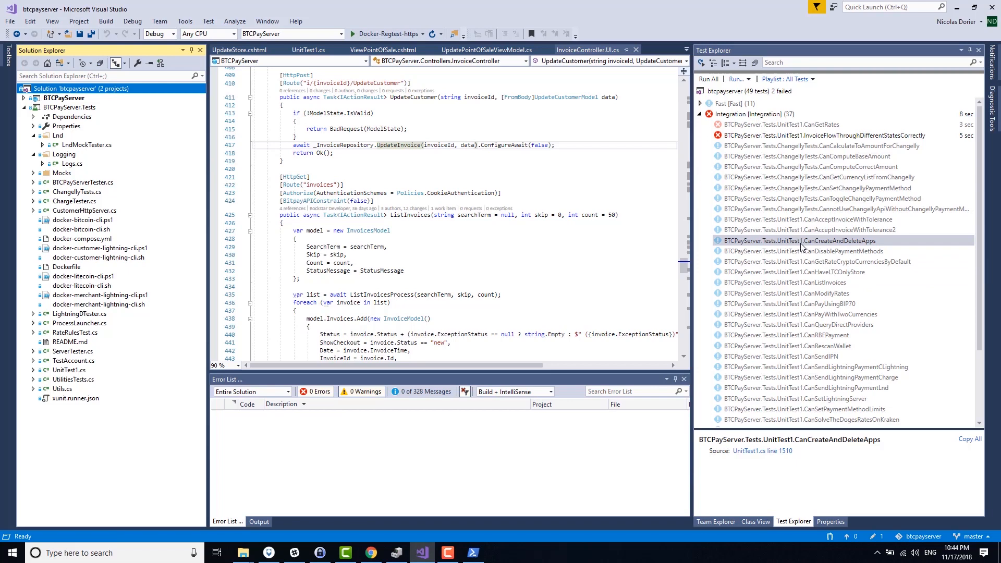
mouse_move(775, 270)
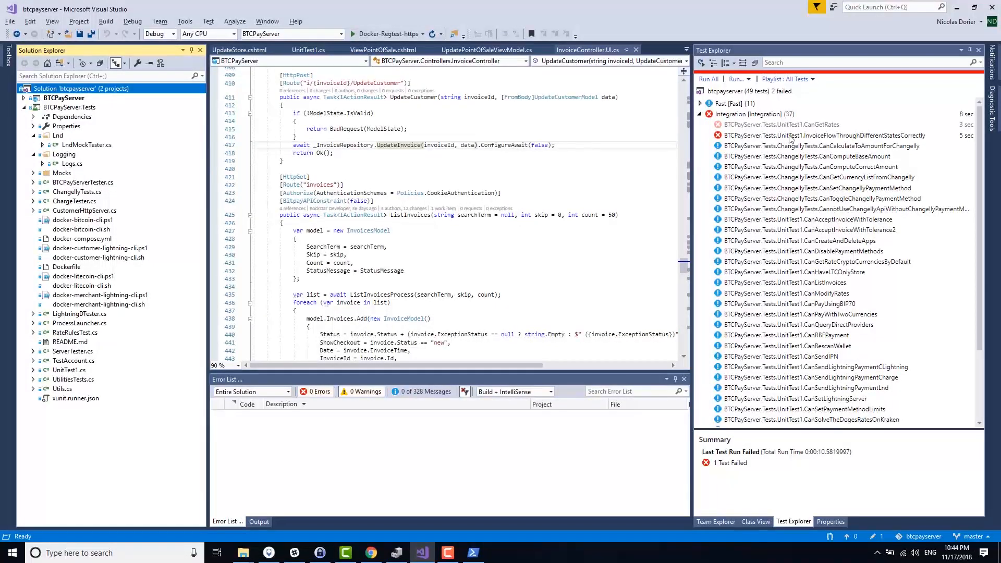
left_click(823, 136)
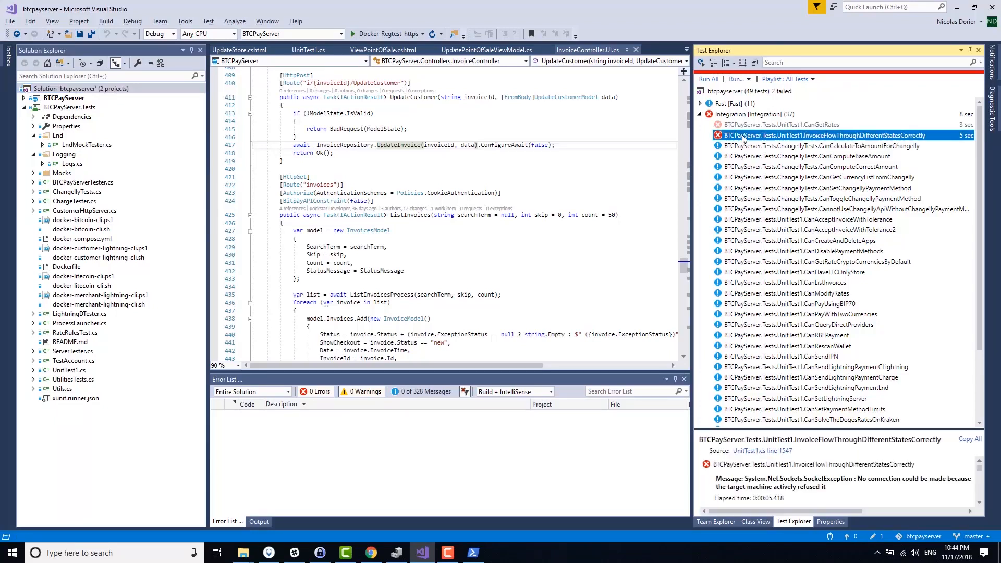
left_click(64, 98)
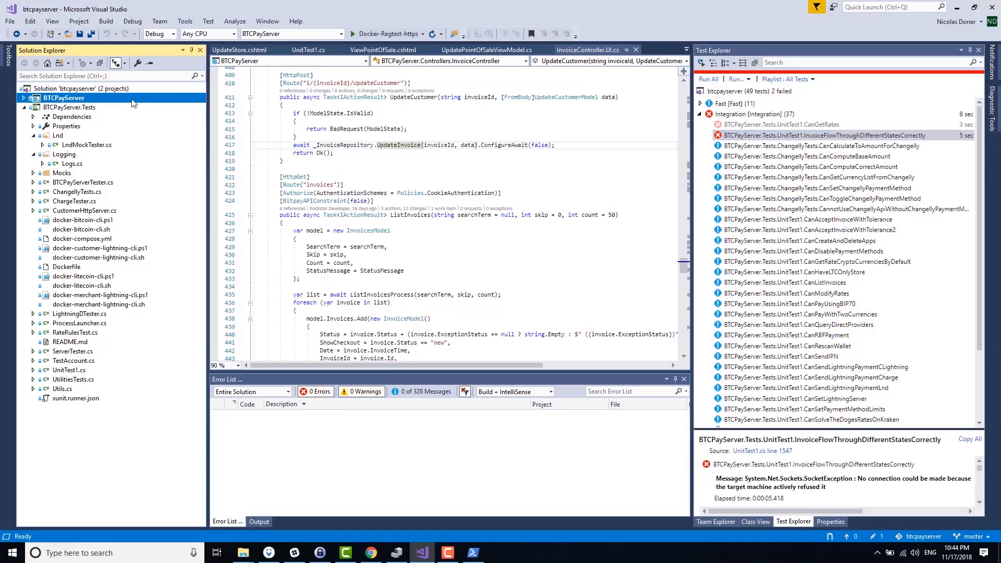
left_click(34, 107)
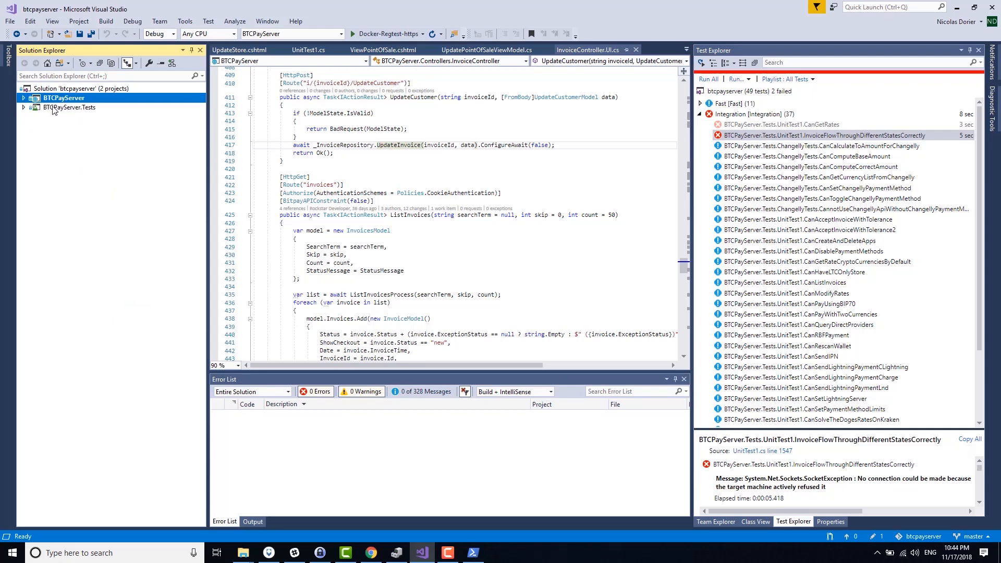
right_click(64, 97)
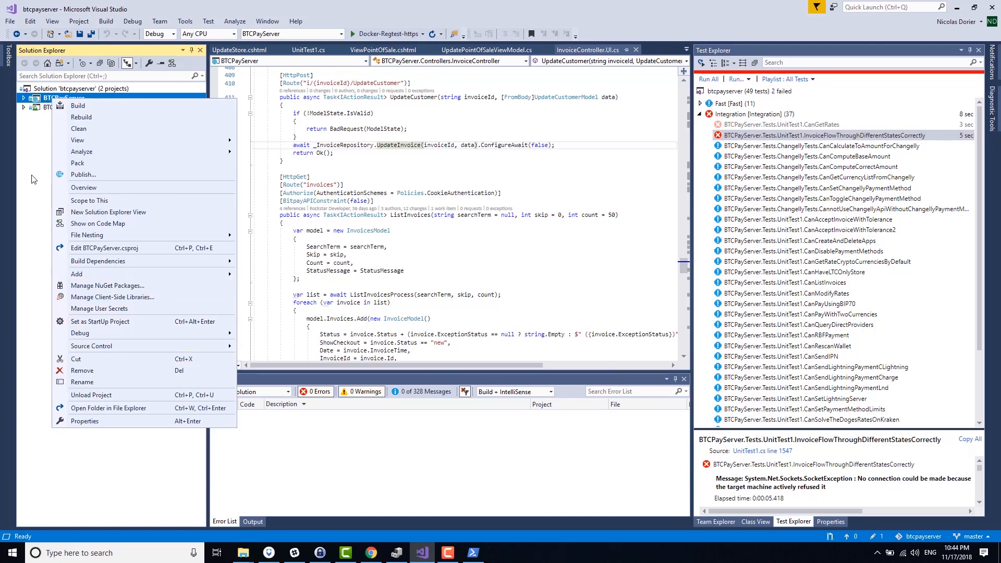
mouse_move(80, 175)
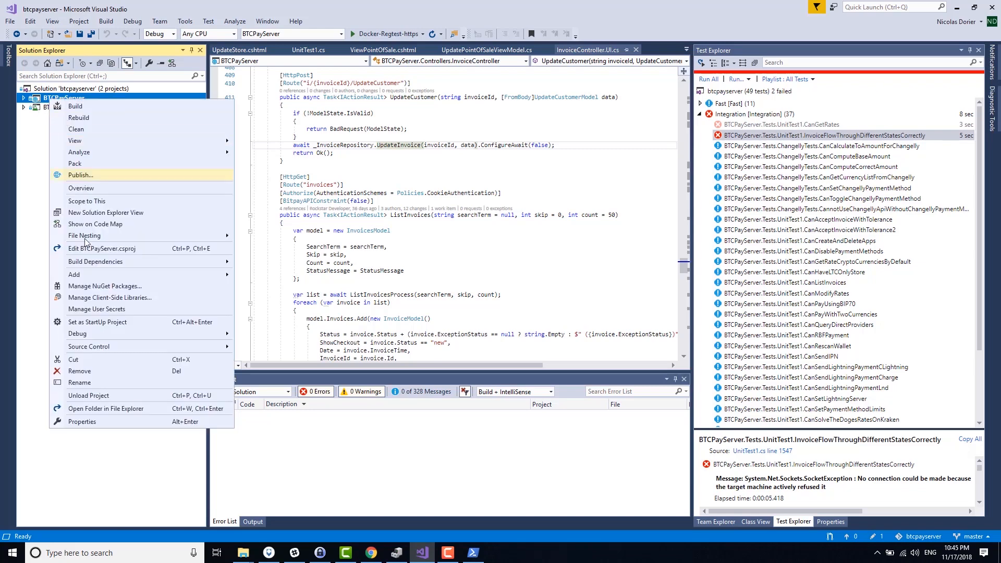
left_click(70, 107)
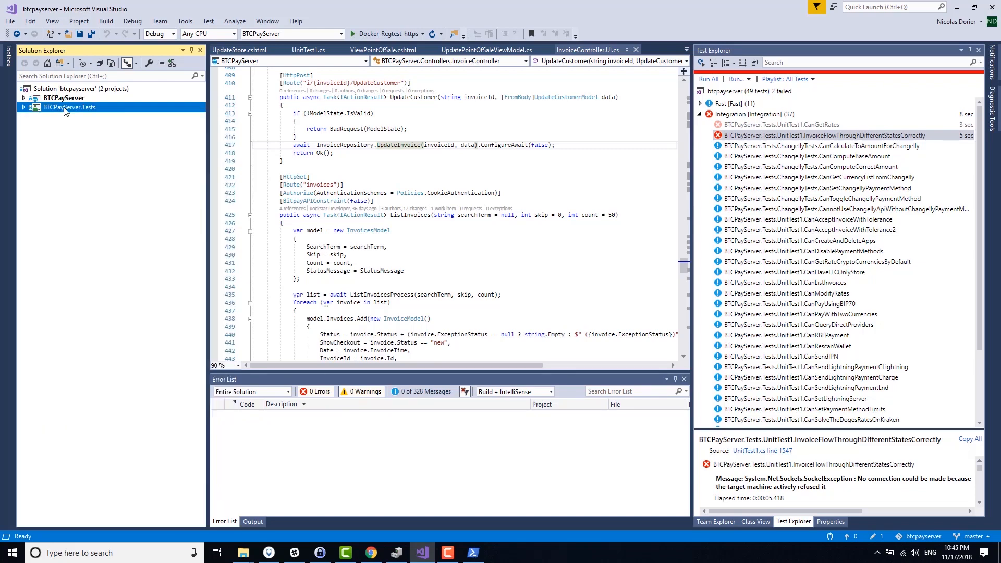
left_click(63, 98)
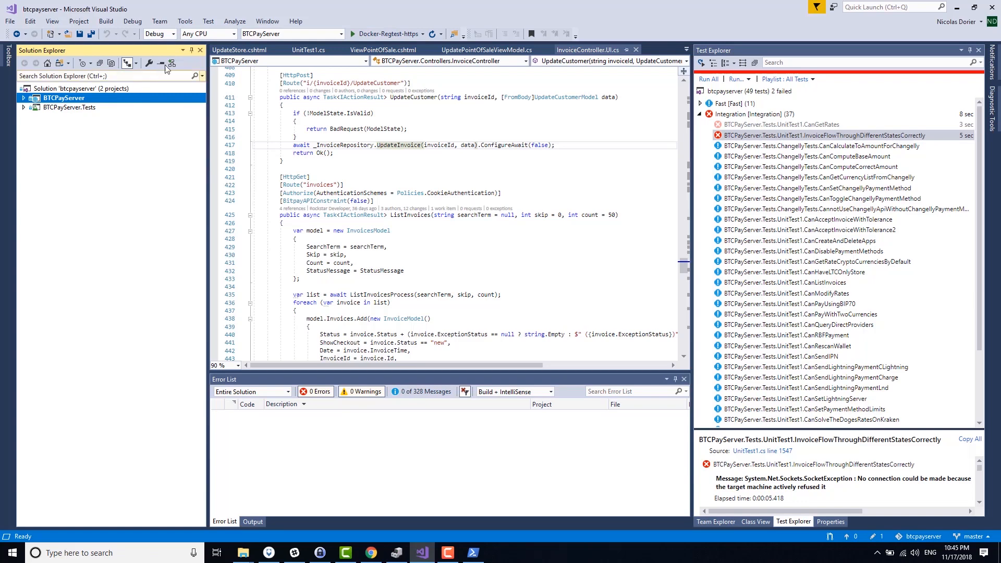
mouse_move(200, 137)
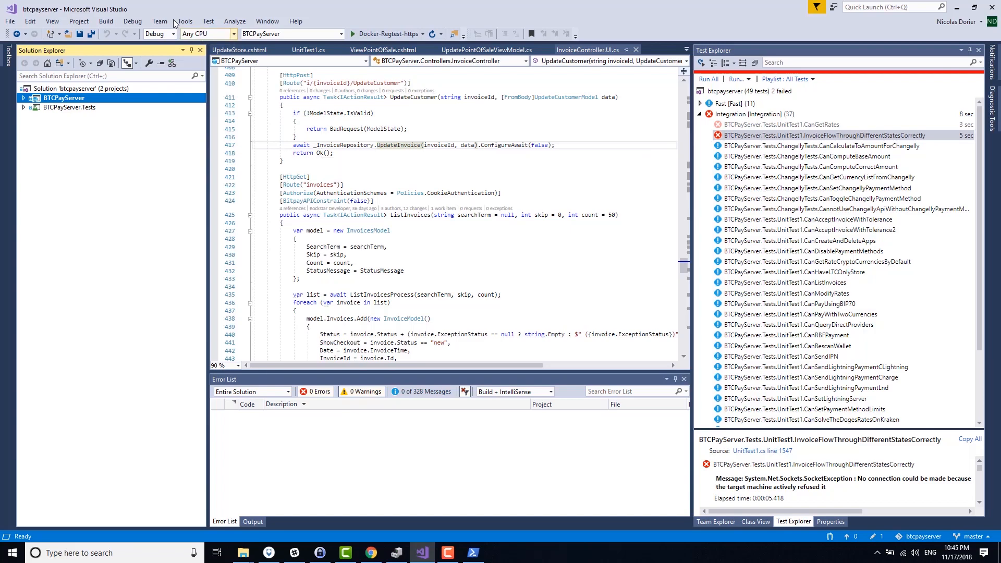
Start debugging BTCPayServer so its regtest welcome page loads at localhost
left_click(132, 20)
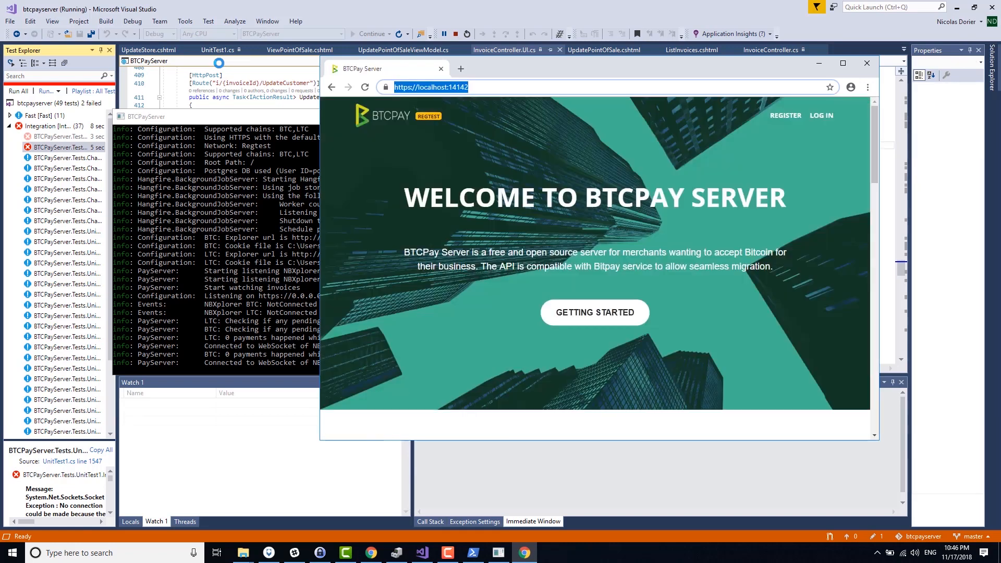
mouse_move(636, 62)
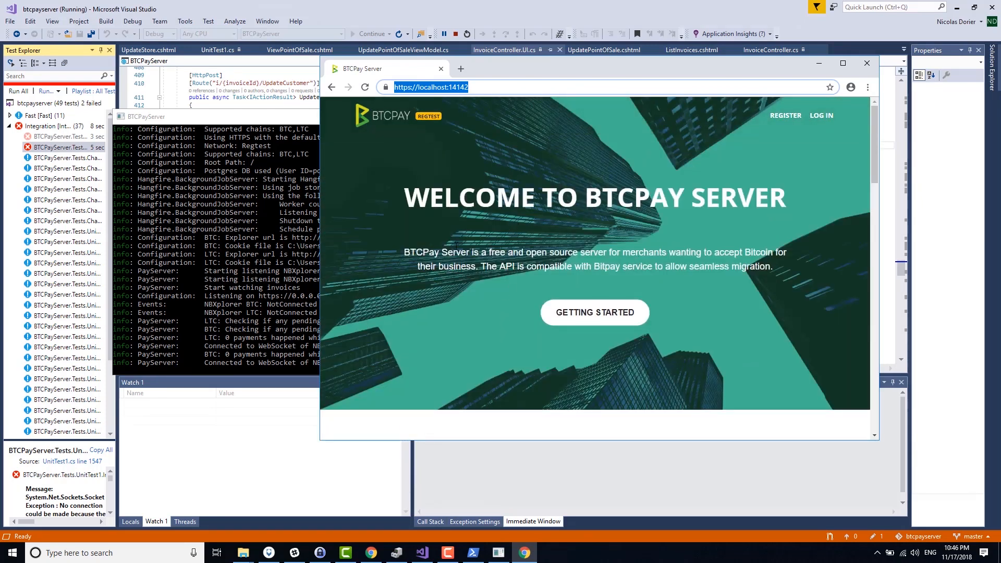
mouse_move(416, 161)
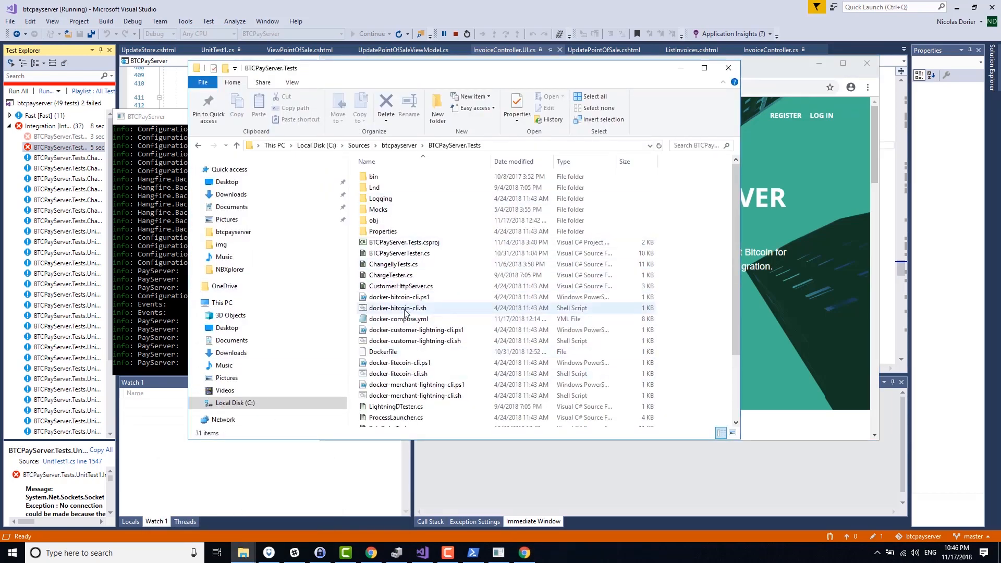
Open a PowerShell window from the BTCPayServer.Tests folder in File Explorer
left_click(398, 296)
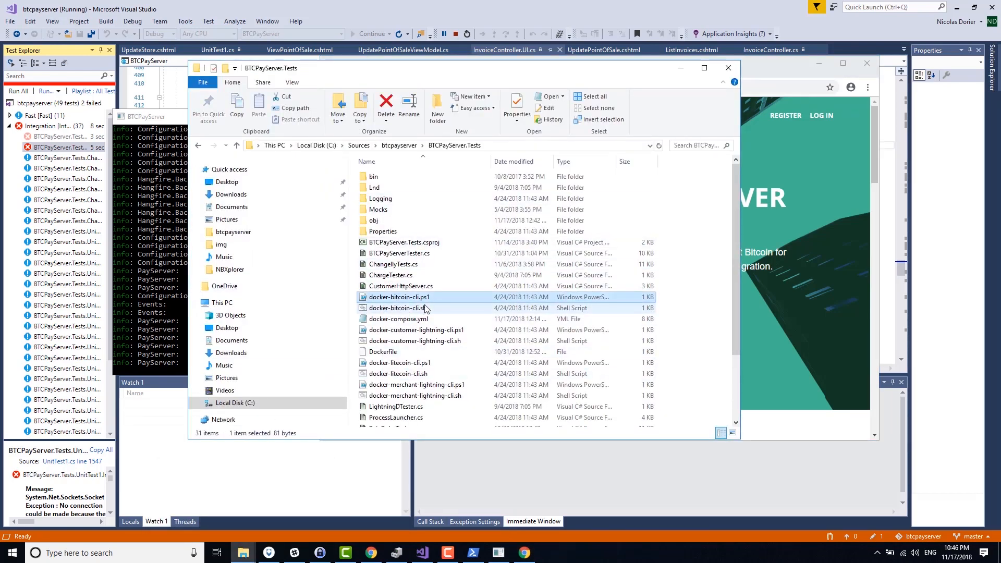
mouse_move(400, 318)
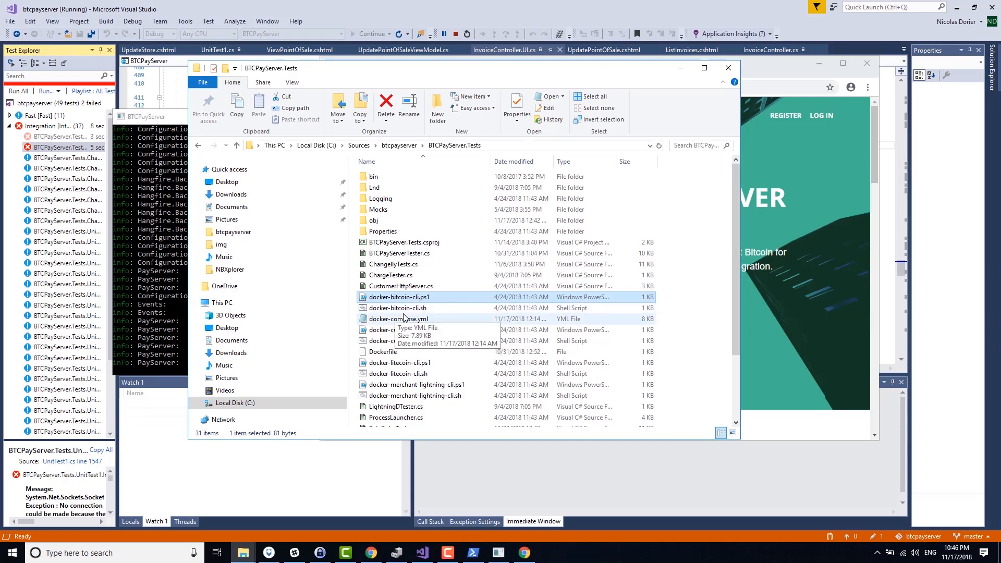
left_click(400, 307)
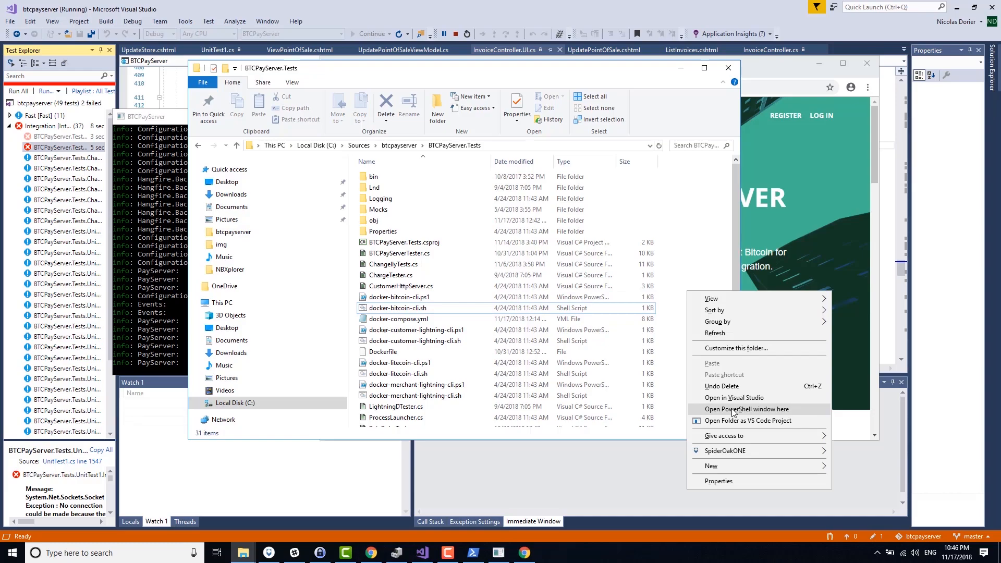
left_click(744, 409)
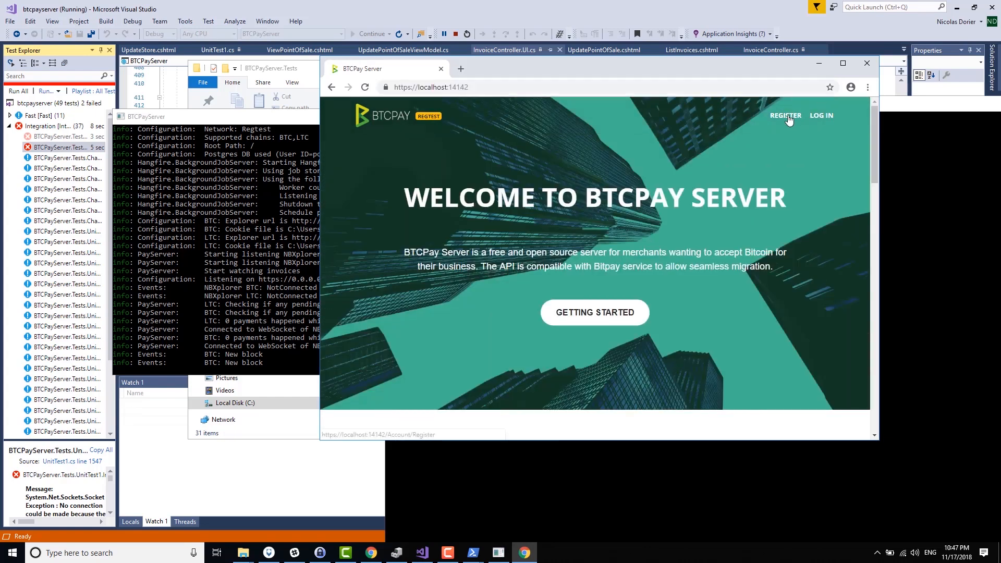
Register a new BTCPay Server account and go to the Invoices list
left_click(784, 115)
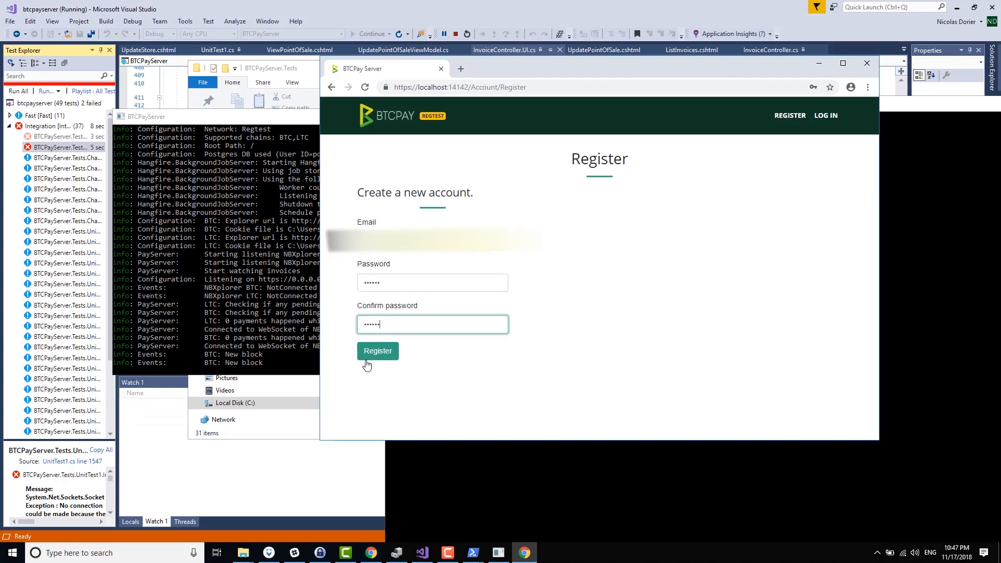
left_click(377, 350)
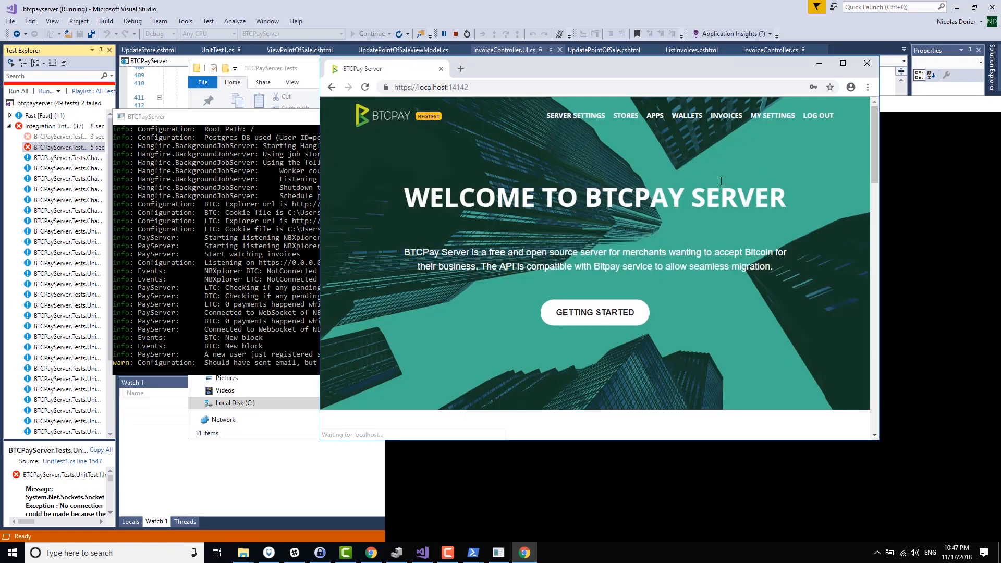
left_click(725, 116)
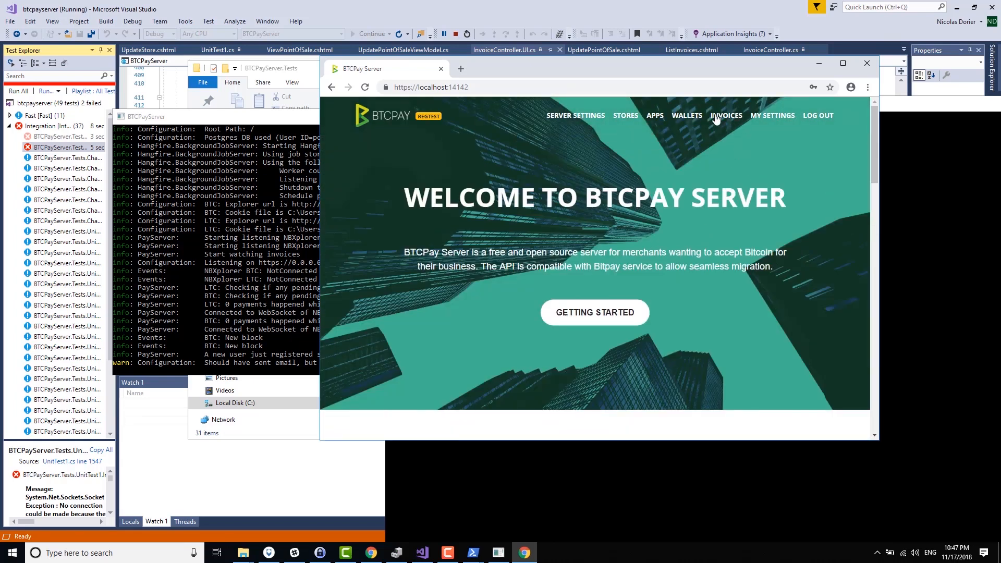
mouse_move(574, 220)
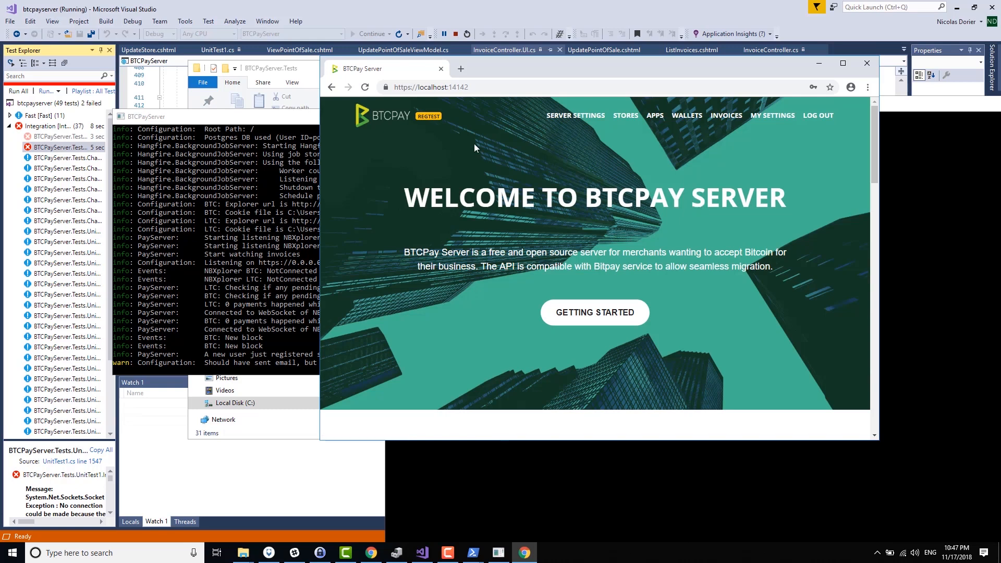
mouse_move(613, 321)
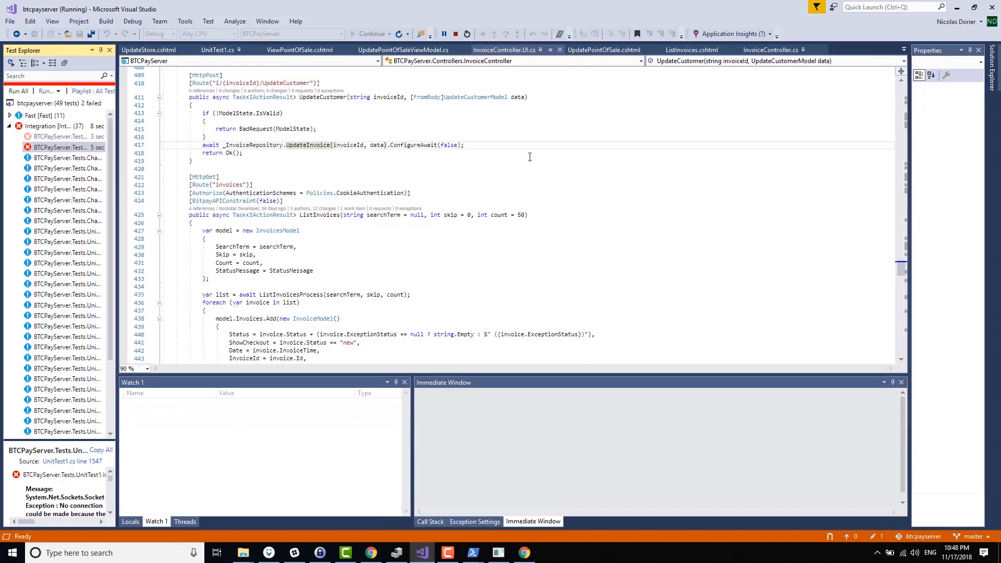
Edit Home.cshtml's heading to 'Welcome to BTCPay Server' and reload the site
key("ctrl+,")
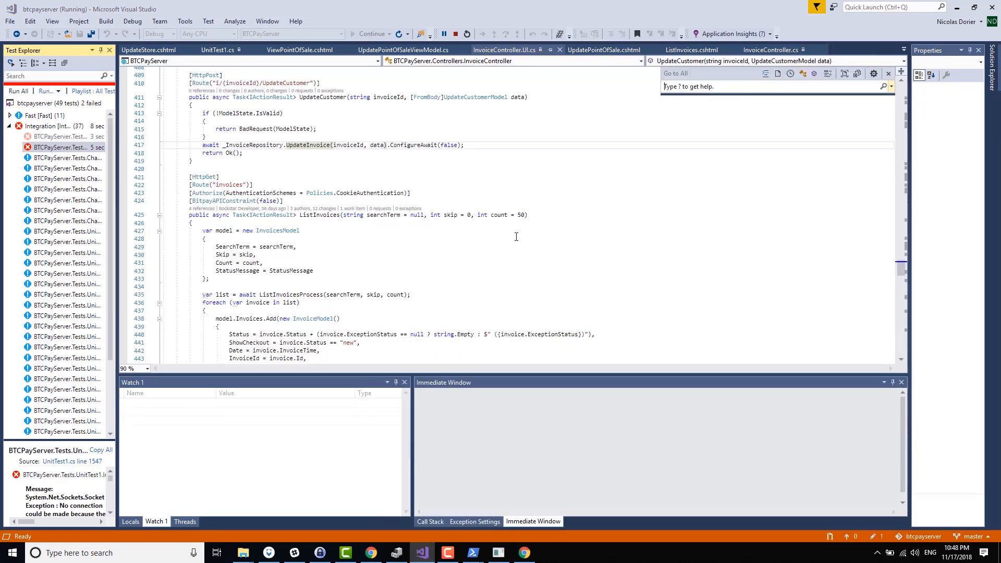
left_click(631, 119)
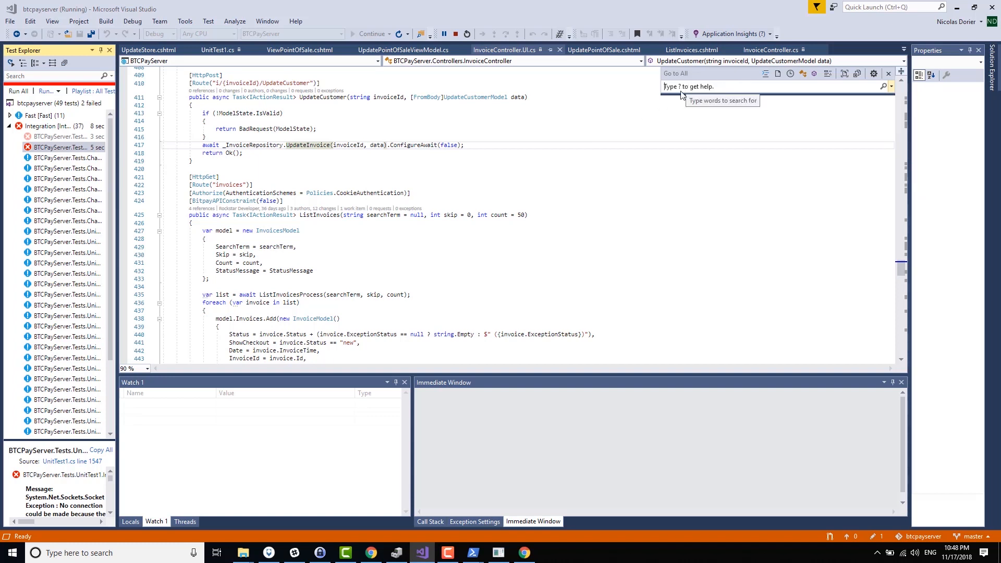
type("Hom")
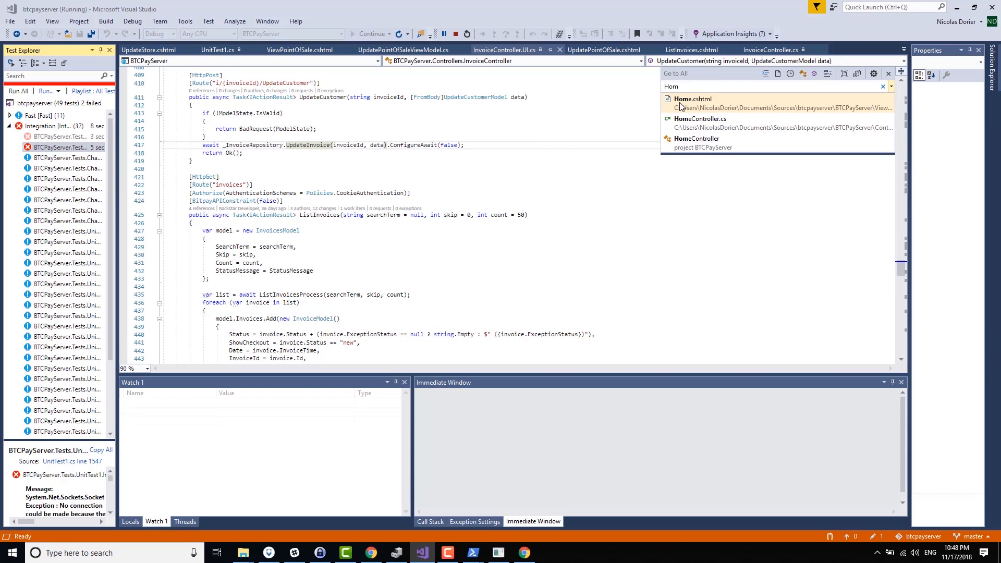
left_click(693, 102)
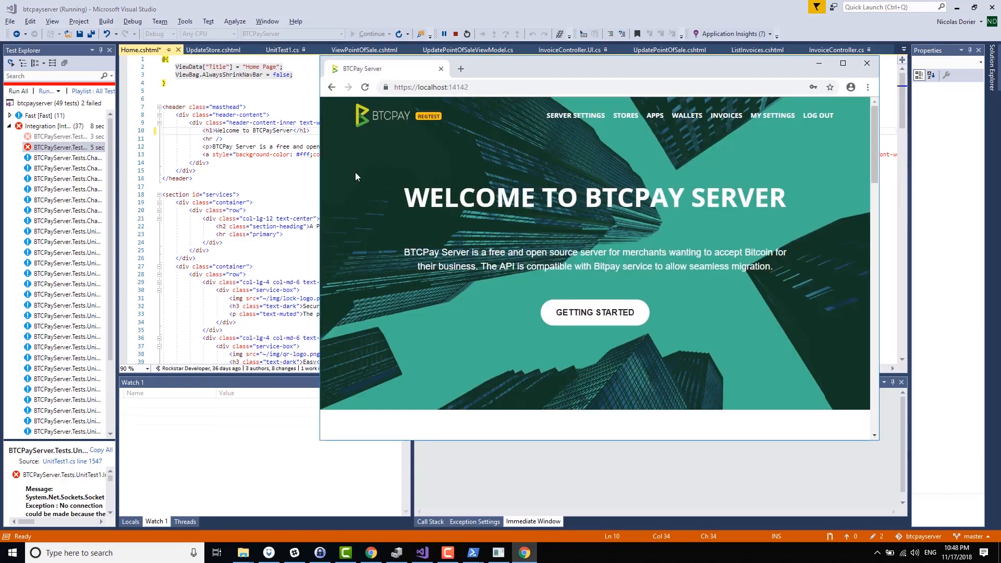
left_click(431, 87)
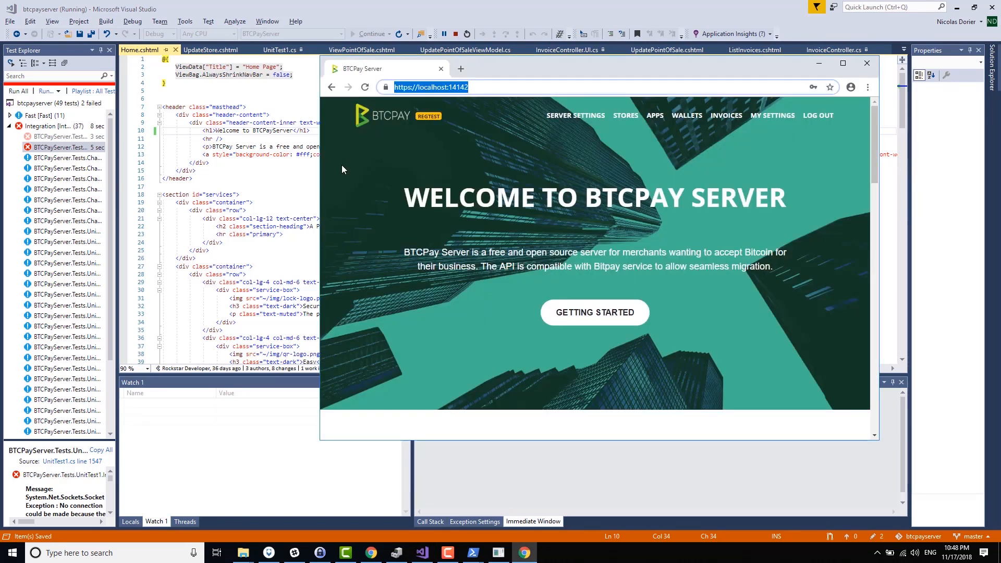
left_click(364, 87)
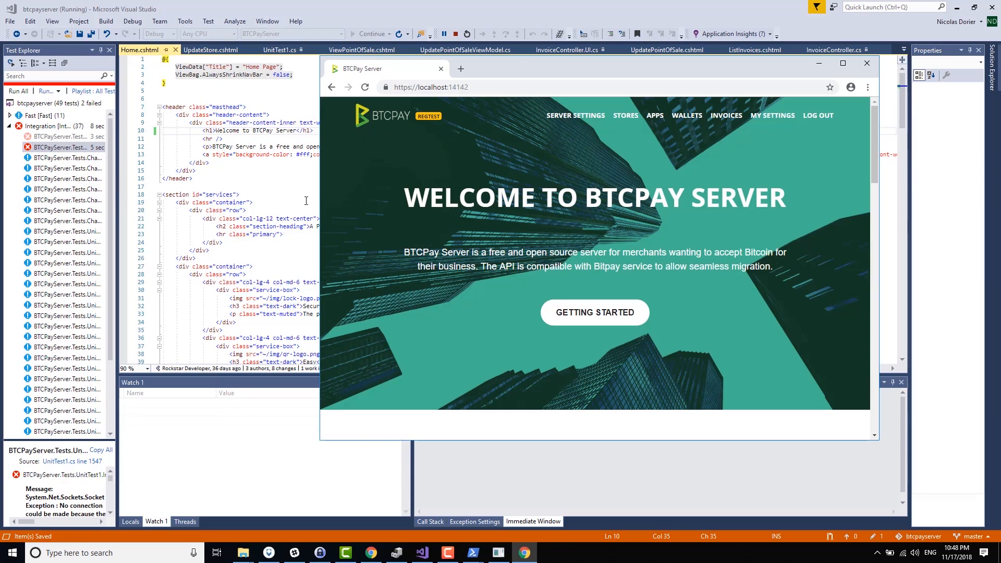
mouse_move(446, 165)
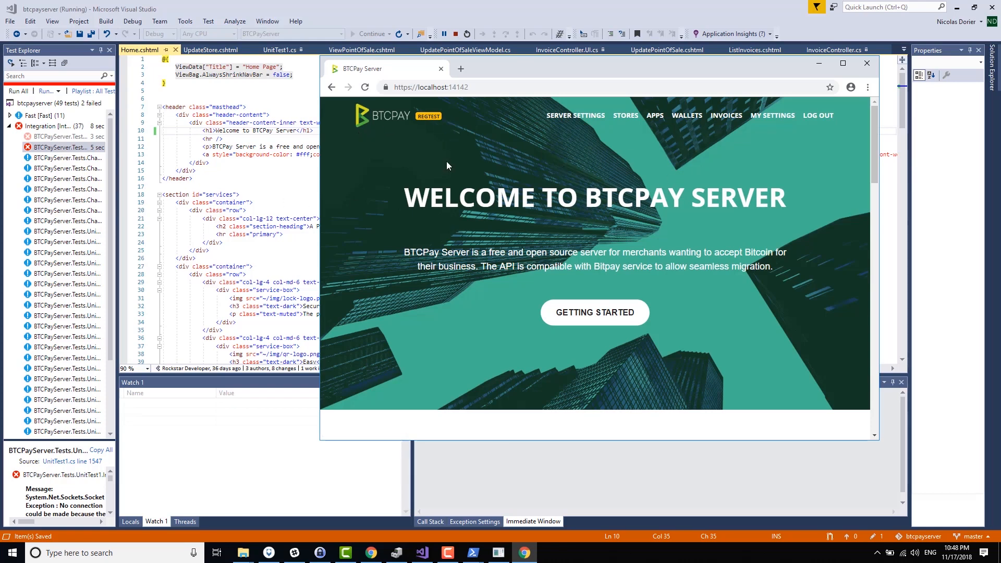
mouse_move(640, 171)
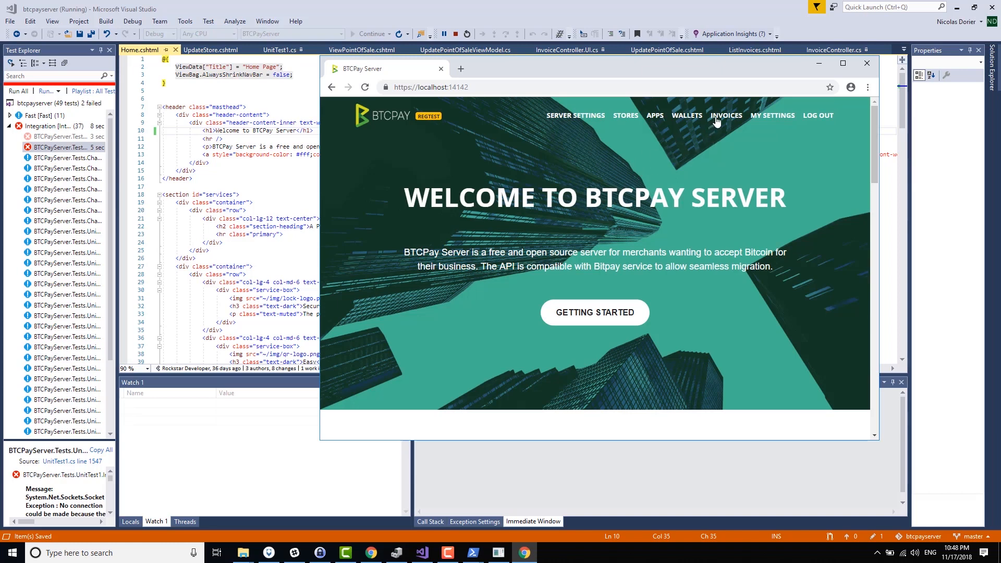
left_click(725, 116)
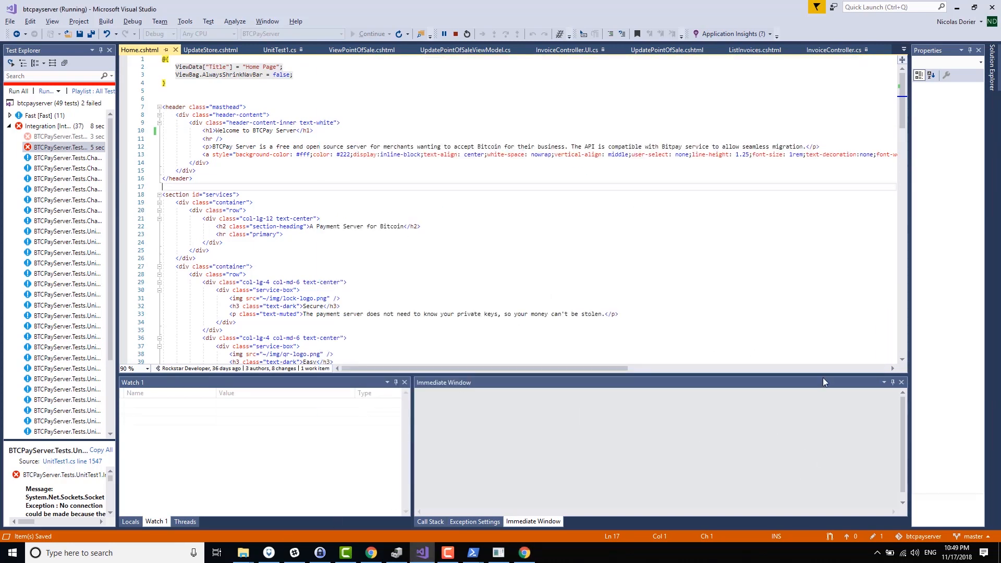
Open the ListInvoices.cshtml view from the solution's Views
left_click(960, 49)
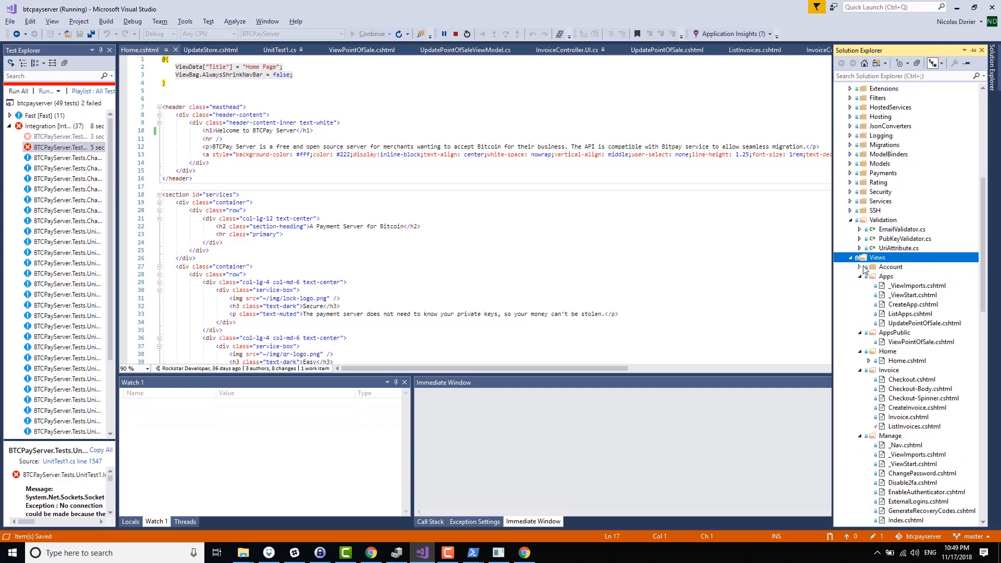
left_click(860, 266)
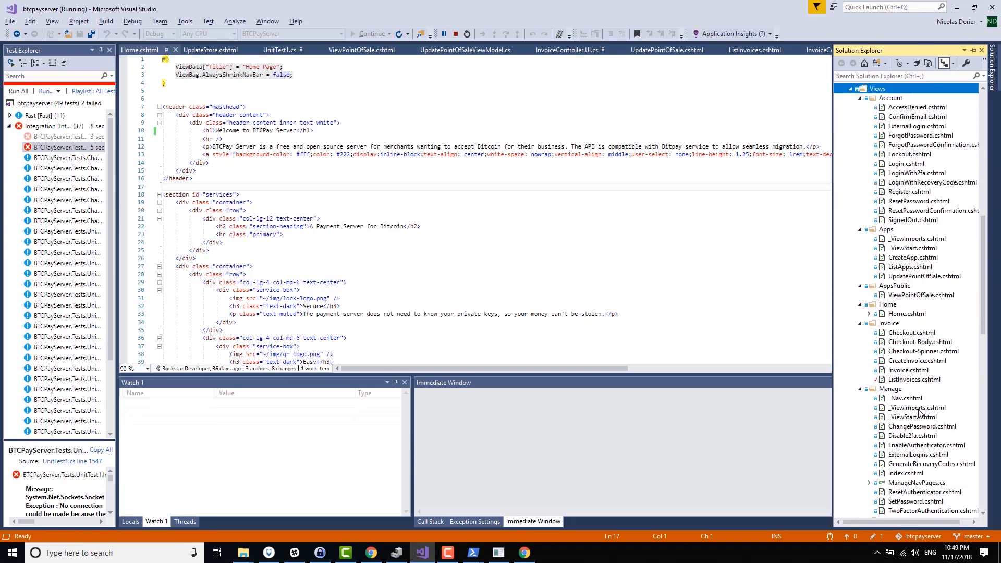
mouse_move(843, 354)
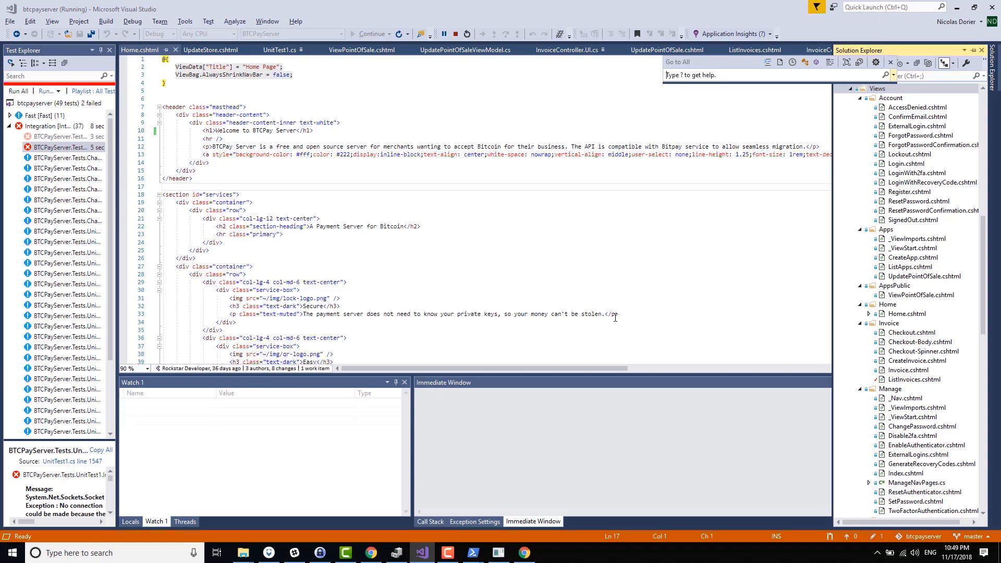
type("ListInvoices")
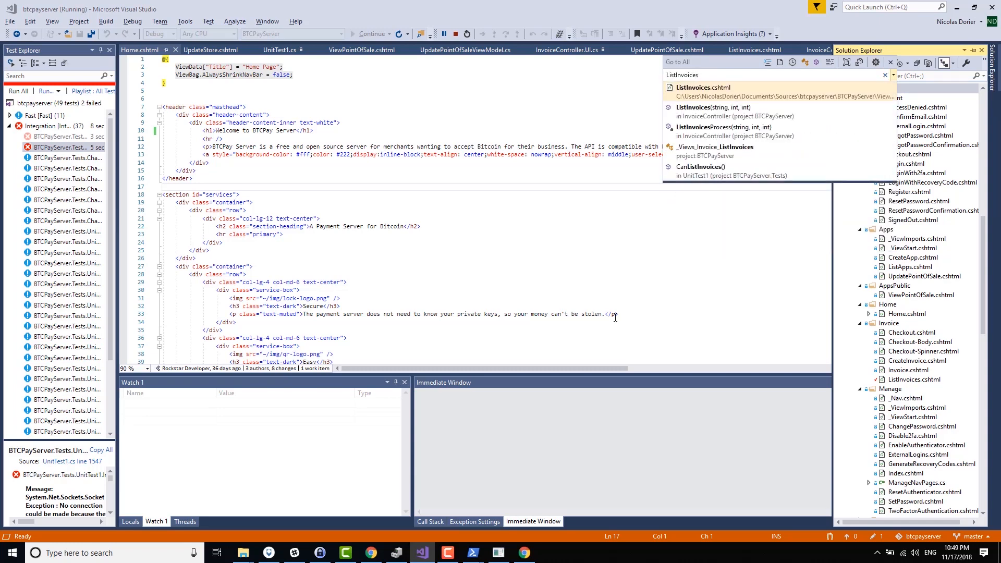
left_click(702, 87)
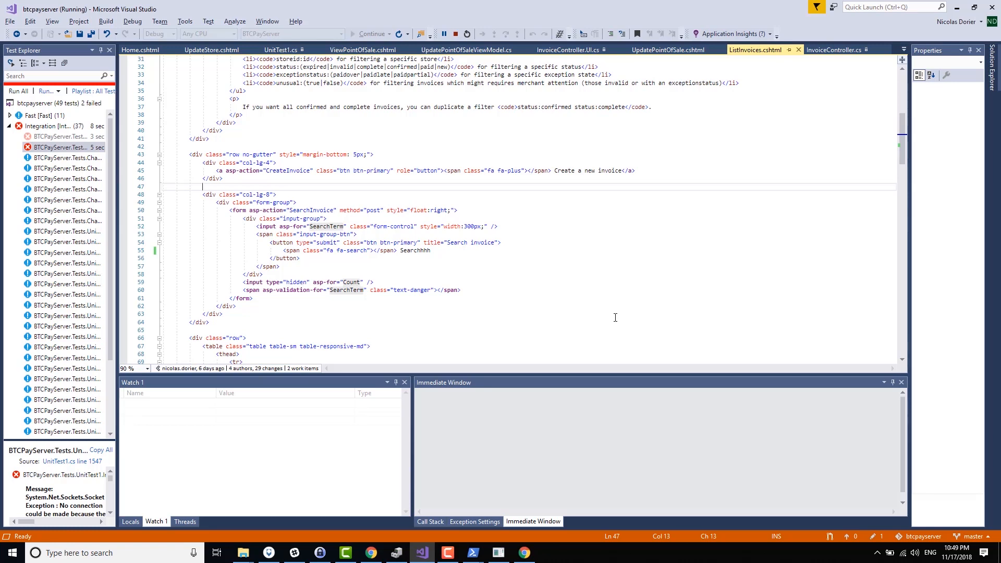
Jump to the ListInvoices action in InvoiceController via symbol search
key("Ctrl+,")
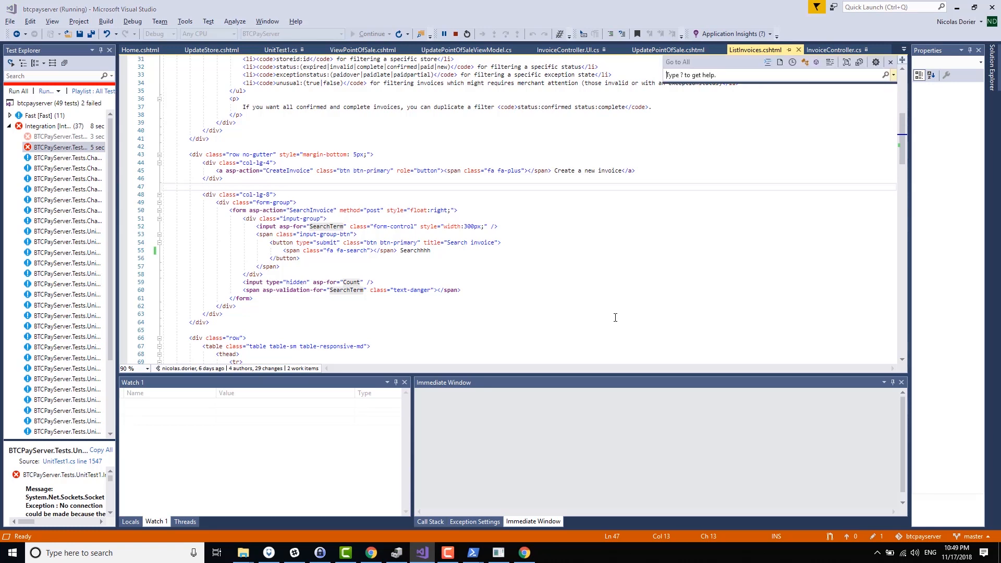
type("ListInvoices")
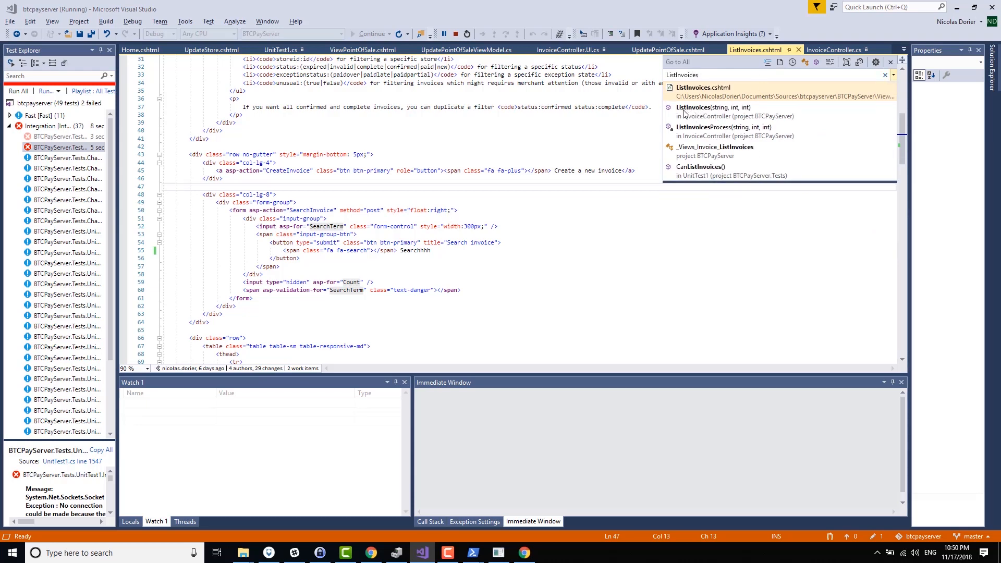
left_click(714, 111)
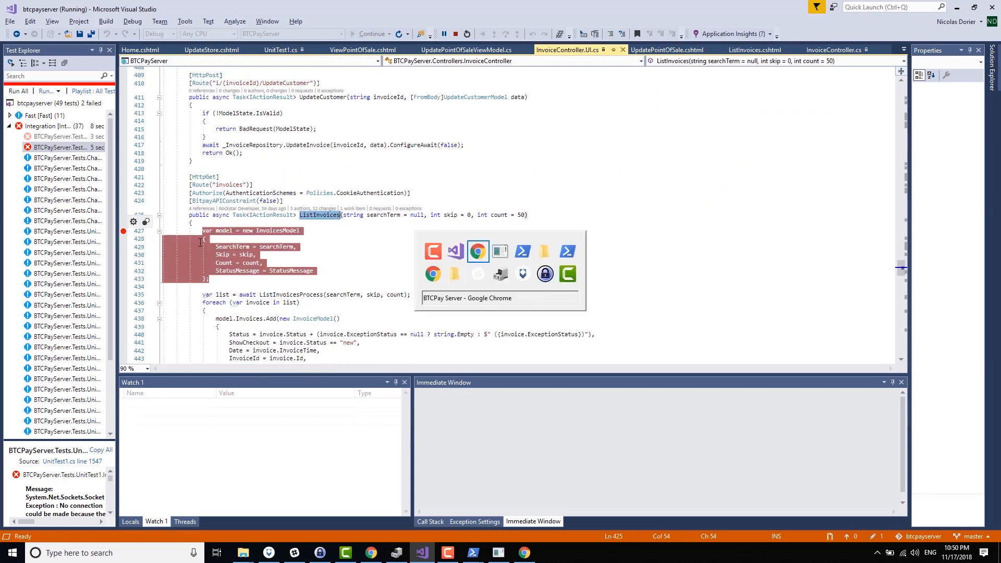
Hit the ListInvoices breakpoint, step to ListInvoicesProcess, and stop debugging
left_click(477, 251)
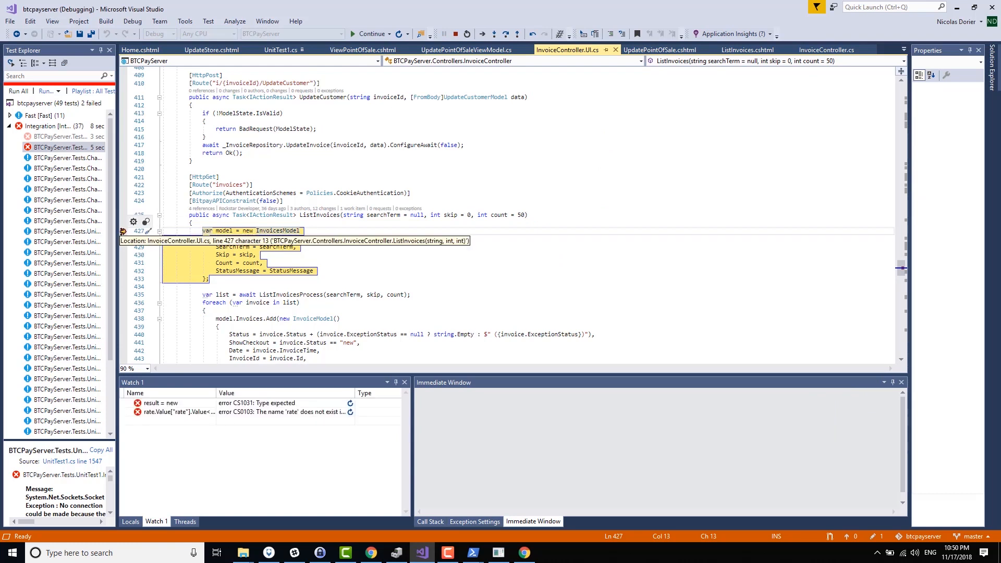
mouse_move(388, 215)
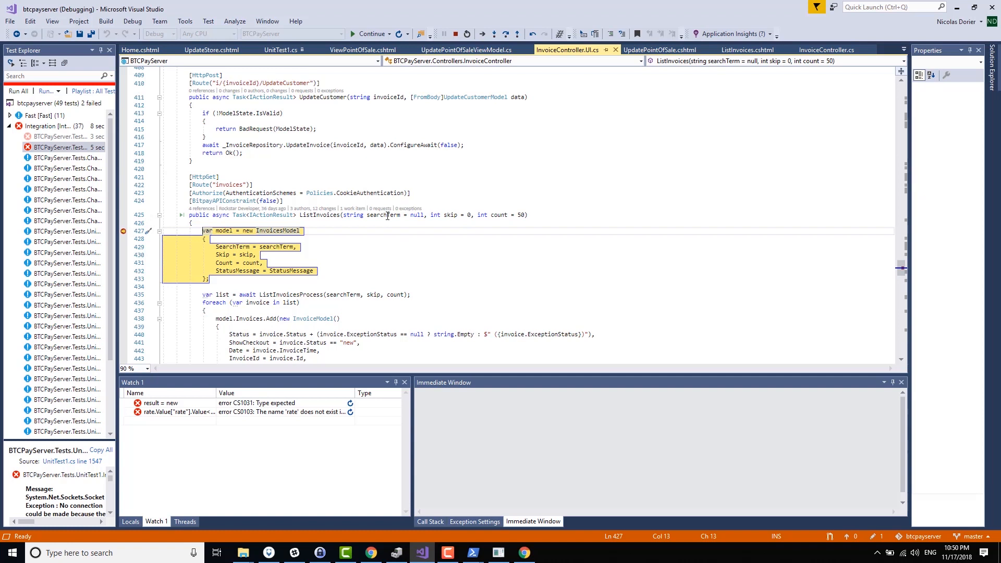
mouse_move(499, 214)
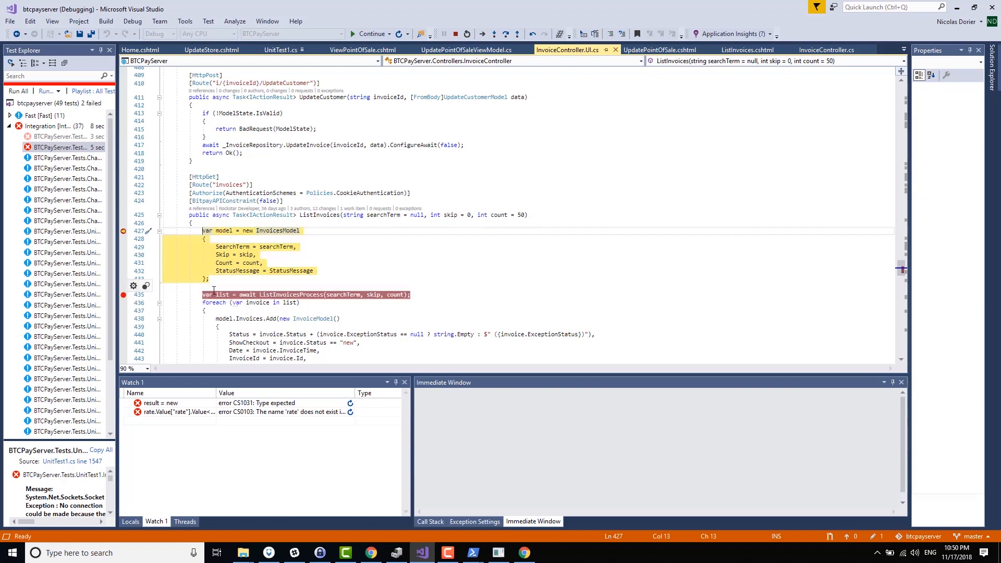
key("F10")
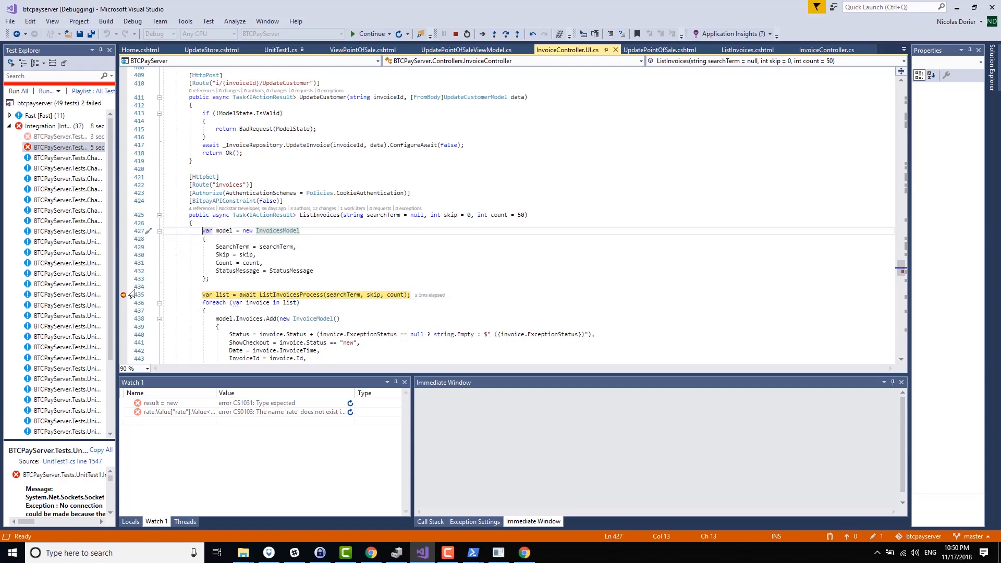
left_click(369, 33)
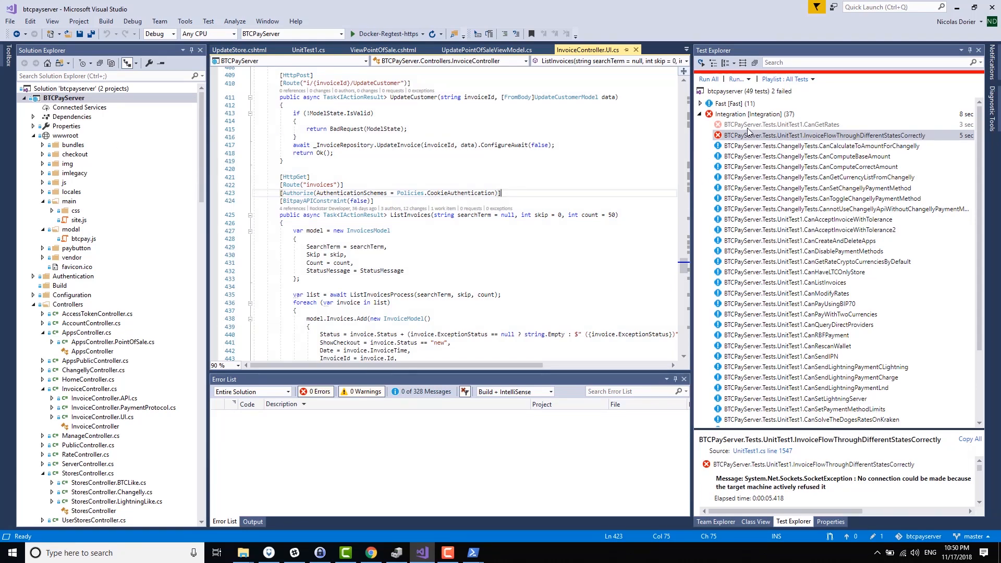
Rerun the failing InvoiceFlowThroughDifferentStatesCorrectly test and open its source in UnitTest1.cs
left_click(791, 124)
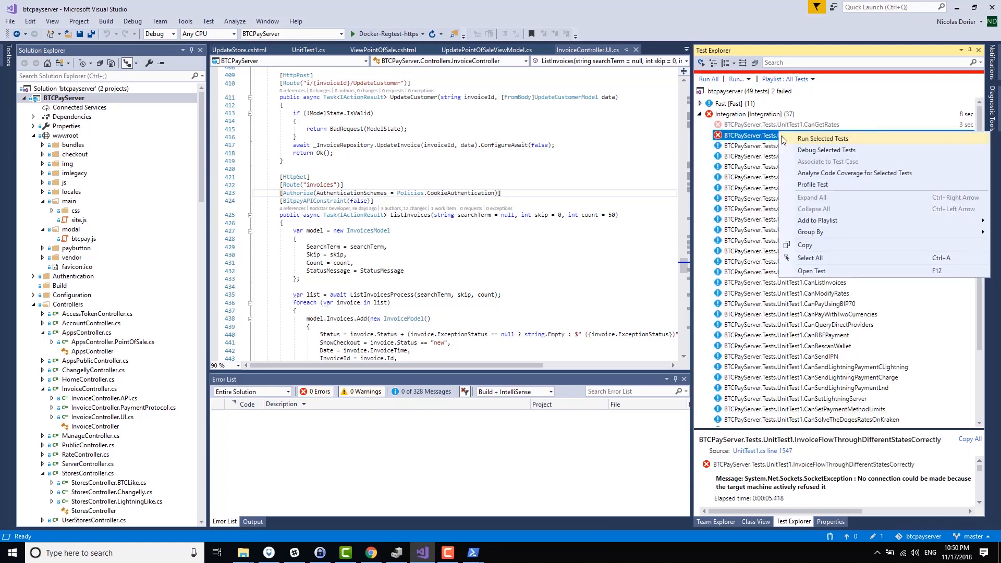
left_click(823, 135)
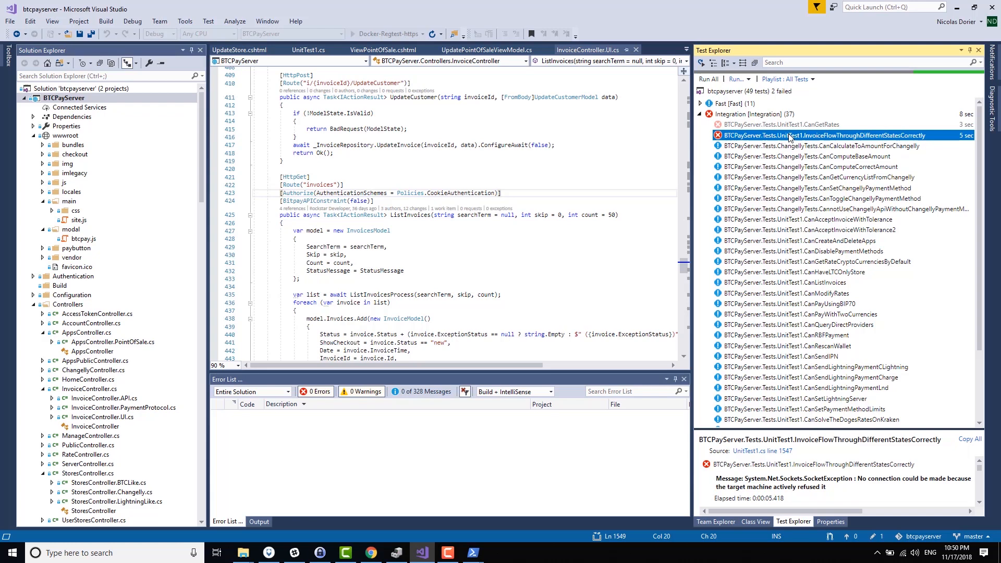
double_click(825, 135)
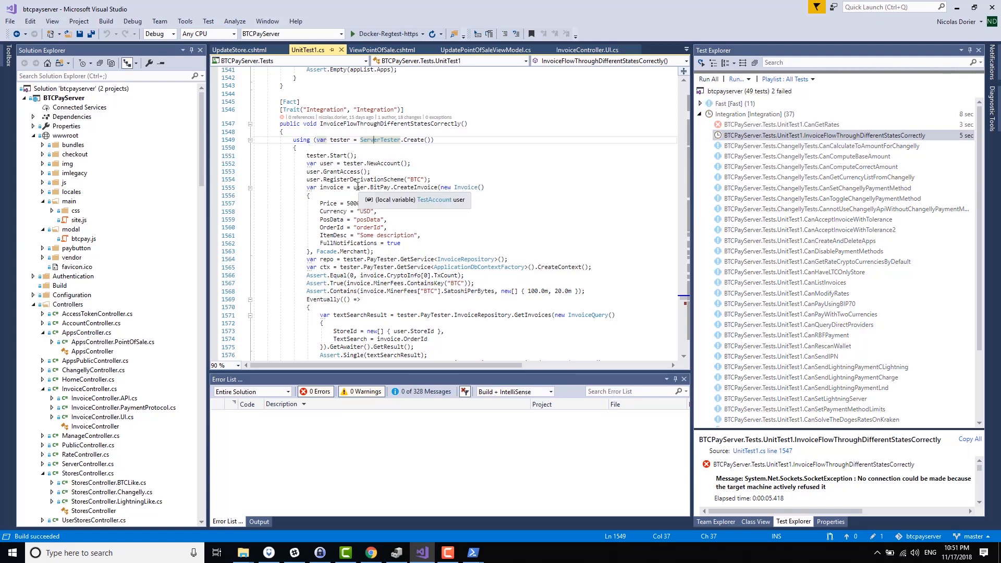
Highlight the test's invoice setup code and scroll down through the test body
left_click(707, 78)
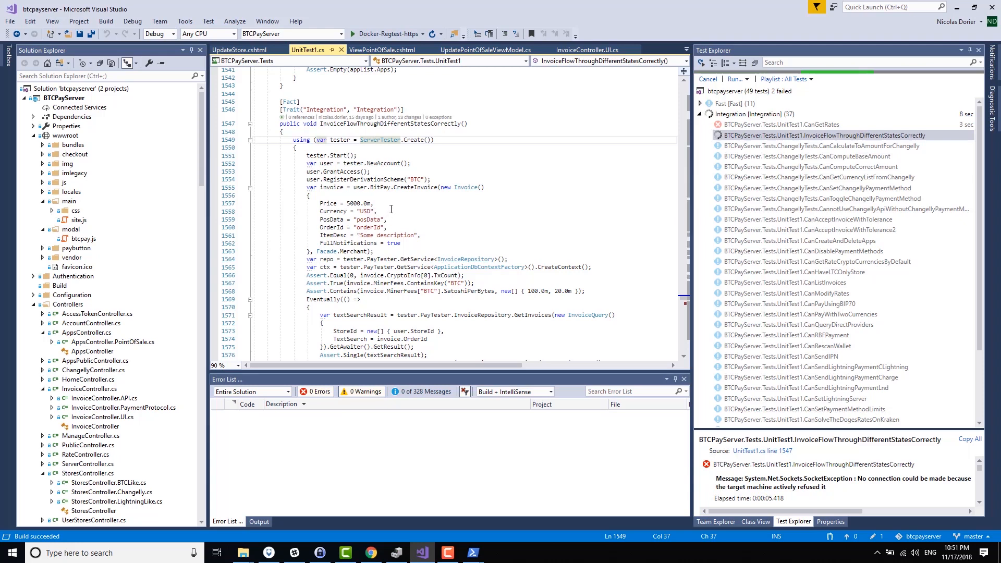
mouse_move(378, 180)
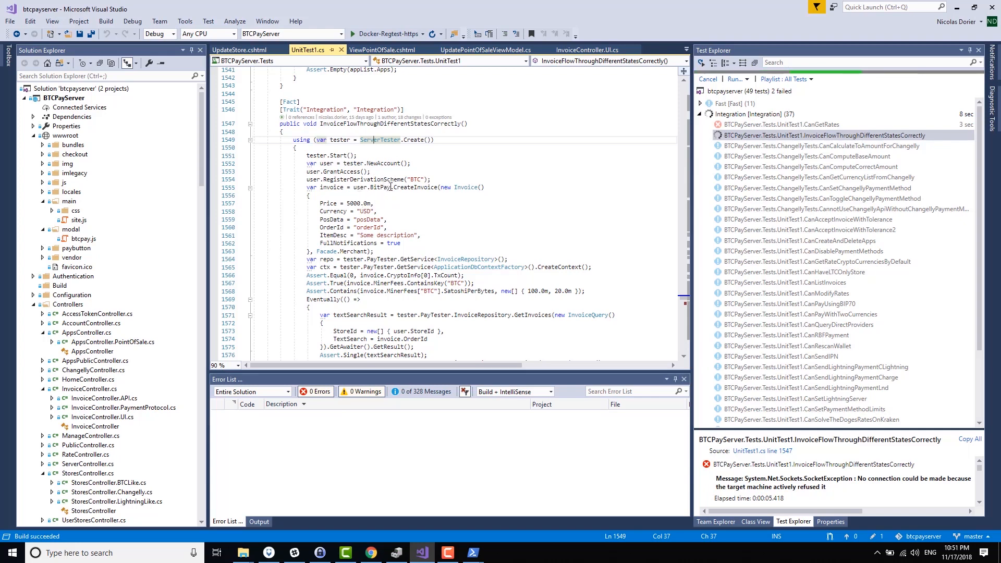
left_click_drag(332, 156, 372, 230)
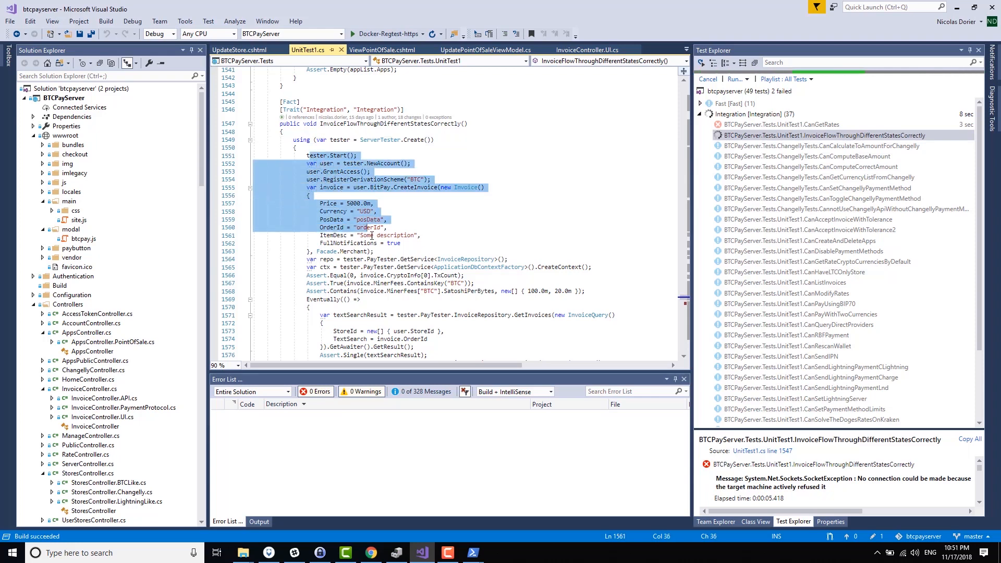
scroll("down", 3)
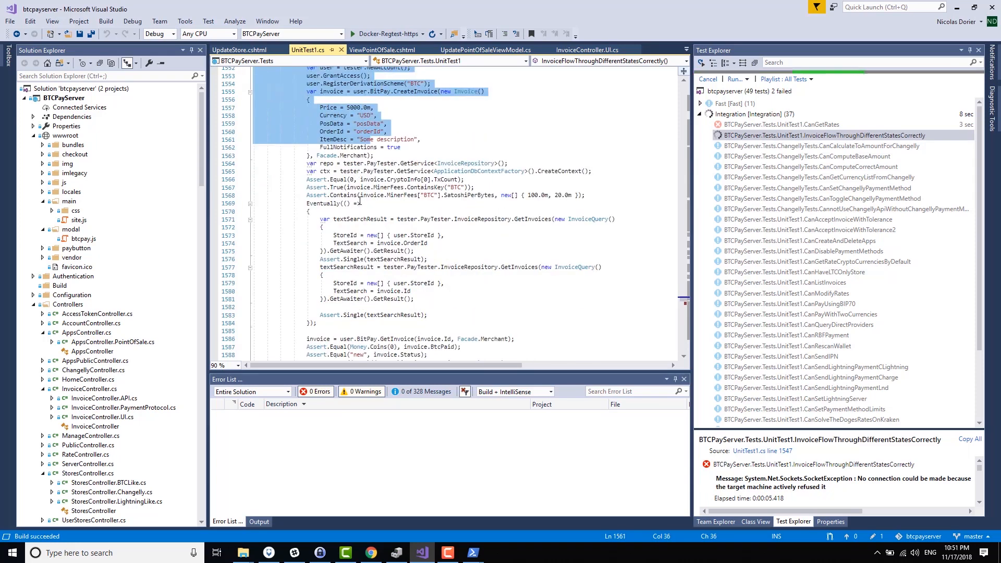
scroll("down", 3)
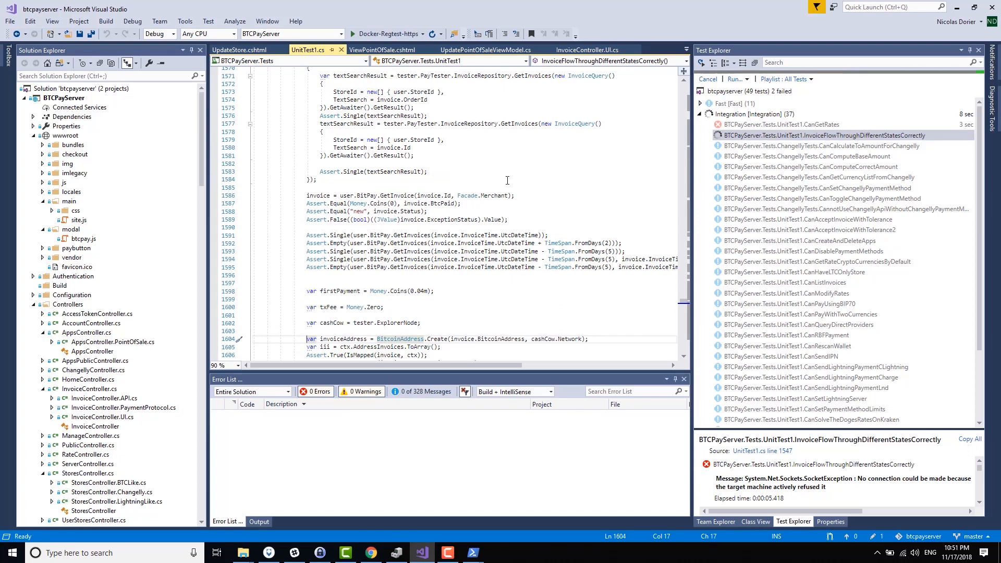
scroll("down", 3)
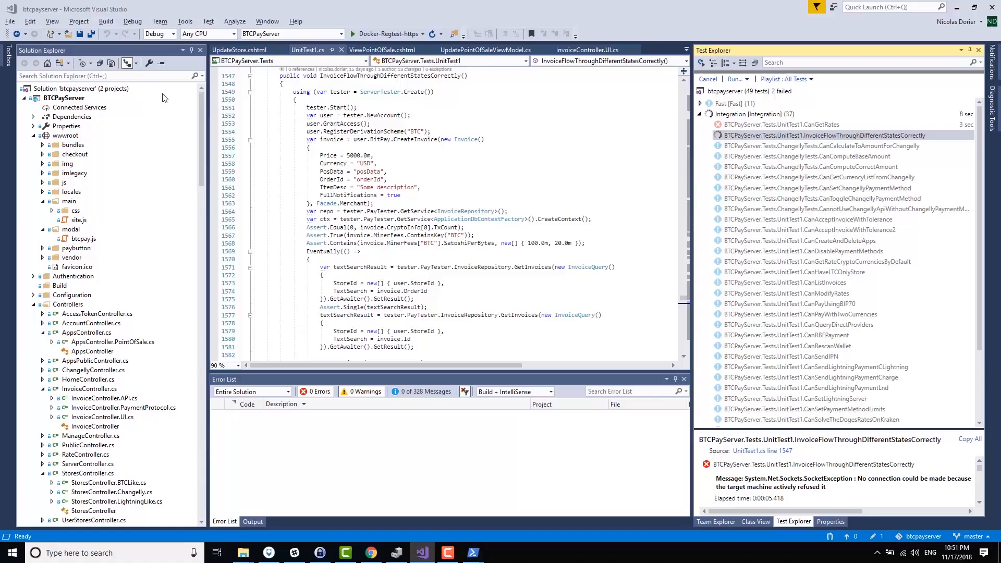
Check the PowerShell regtest log of newly mined blocks up to height 104
left_click(471, 552)
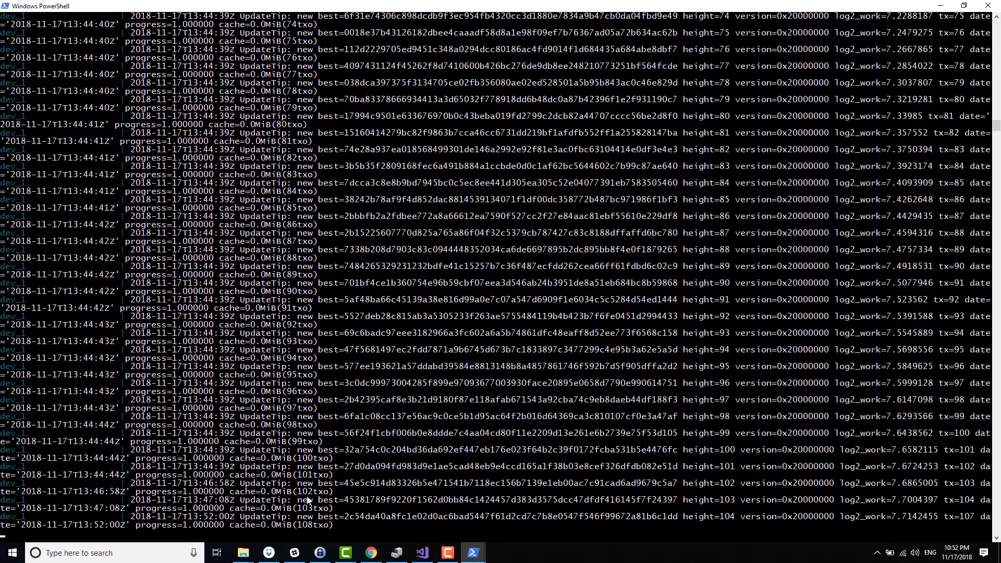
mouse_move(288, 520)
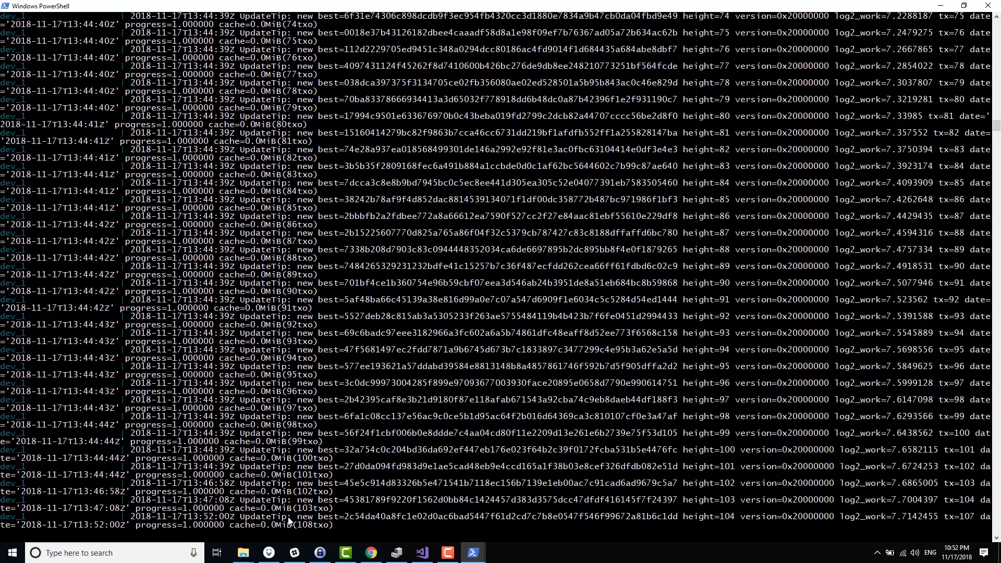
mouse_move(369, 505)
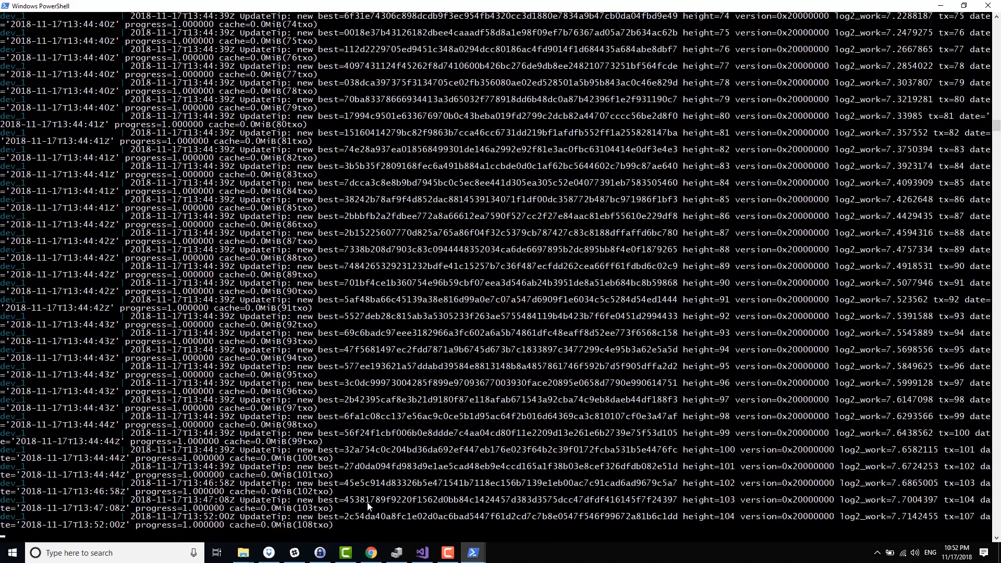
left_click(421, 553)
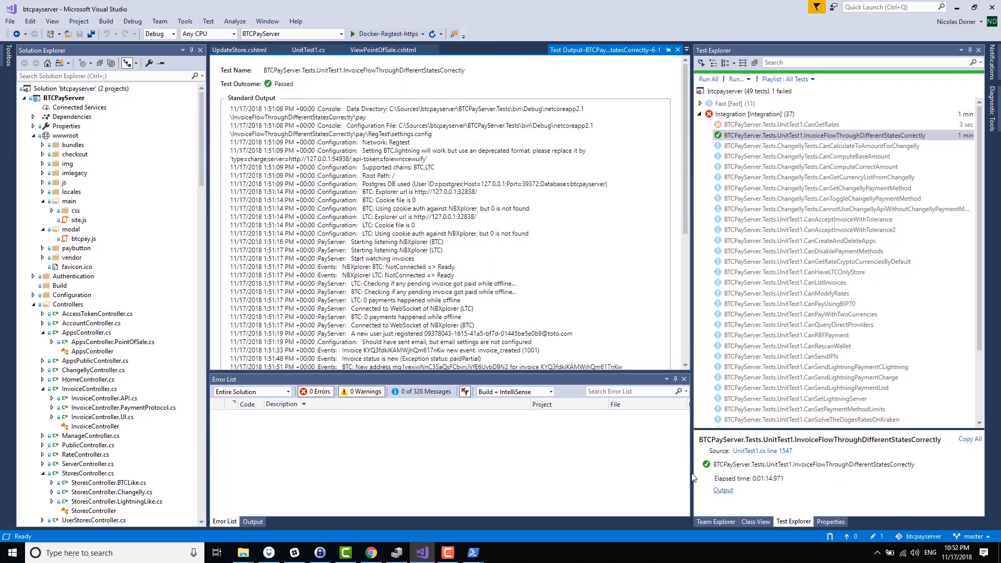
Scroll through the passed test's output and bring up its Copy All option
left_click(824, 135)
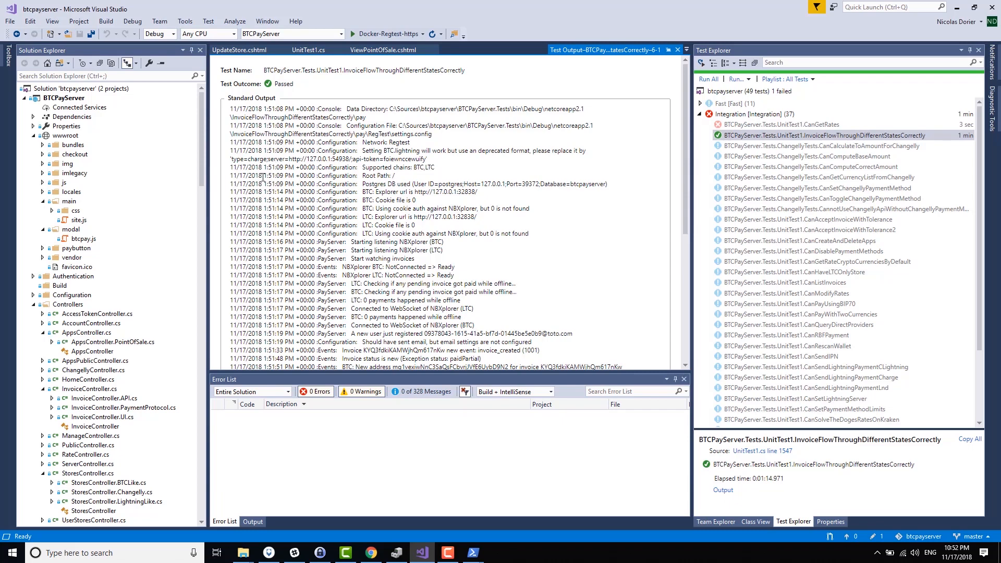
scroll("down", 3)
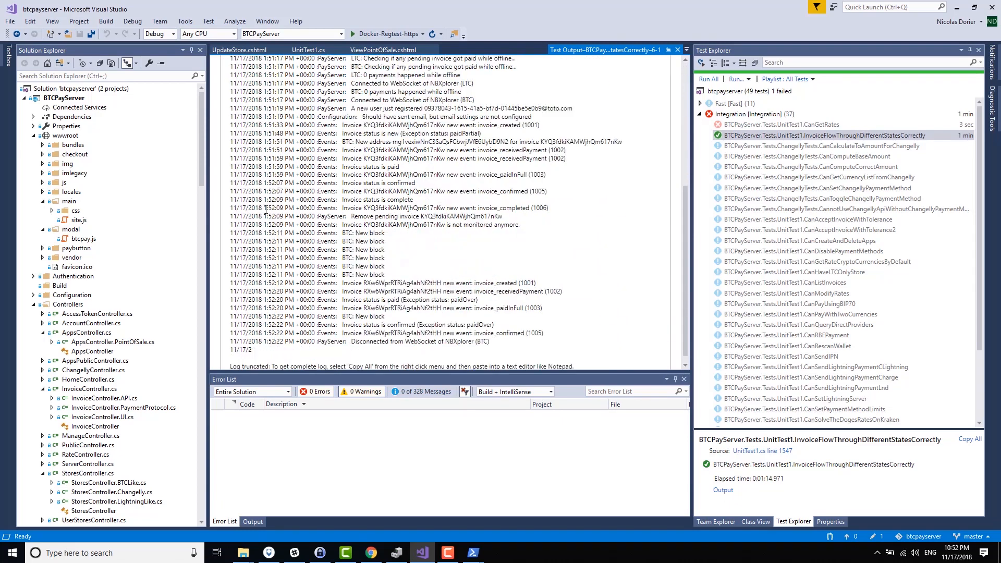
right_click(338, 211)
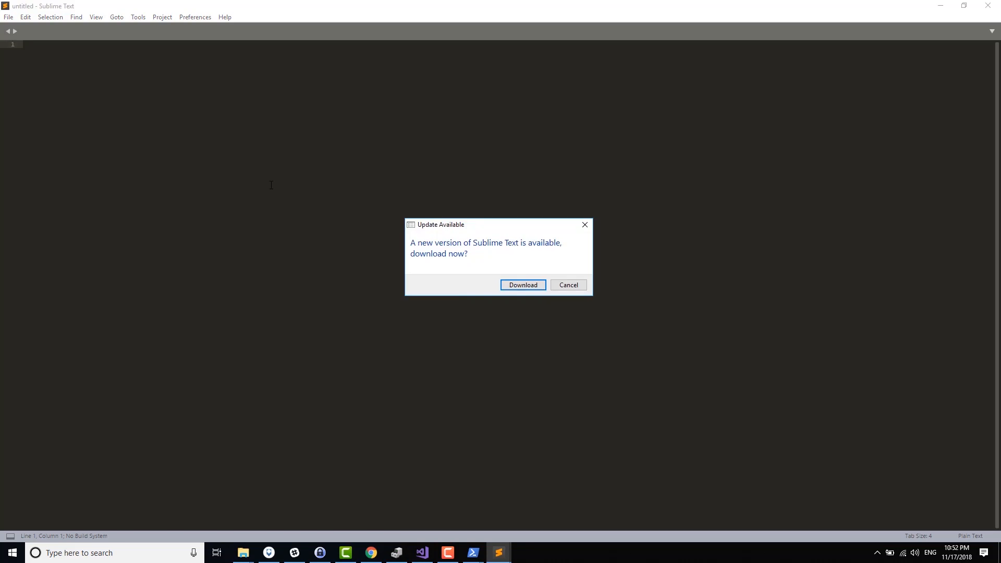
Dismiss Sublime's update prompt, paste the log, and select the invoice created and paidPartial lines
left_click(568, 285)
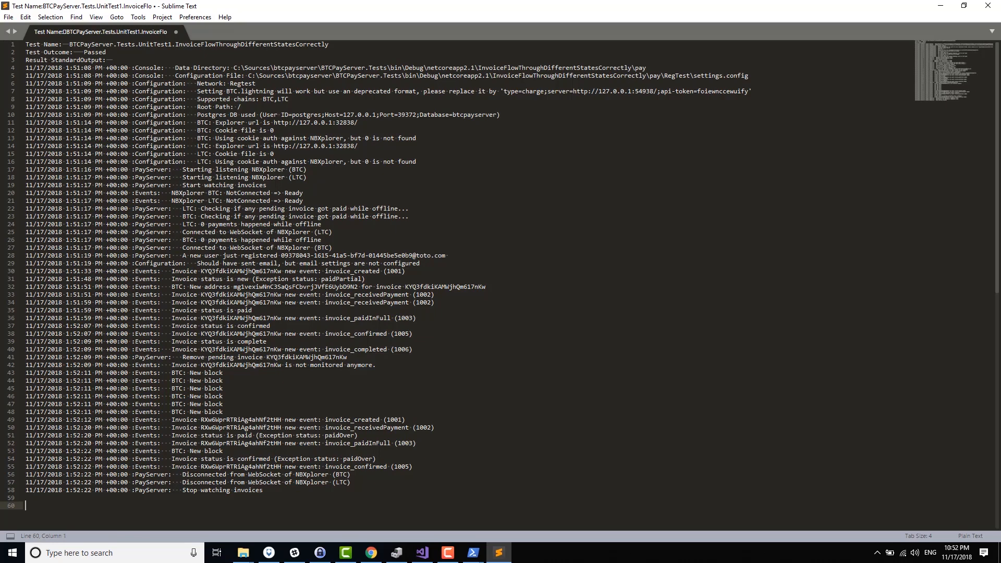
left_click(81, 68)
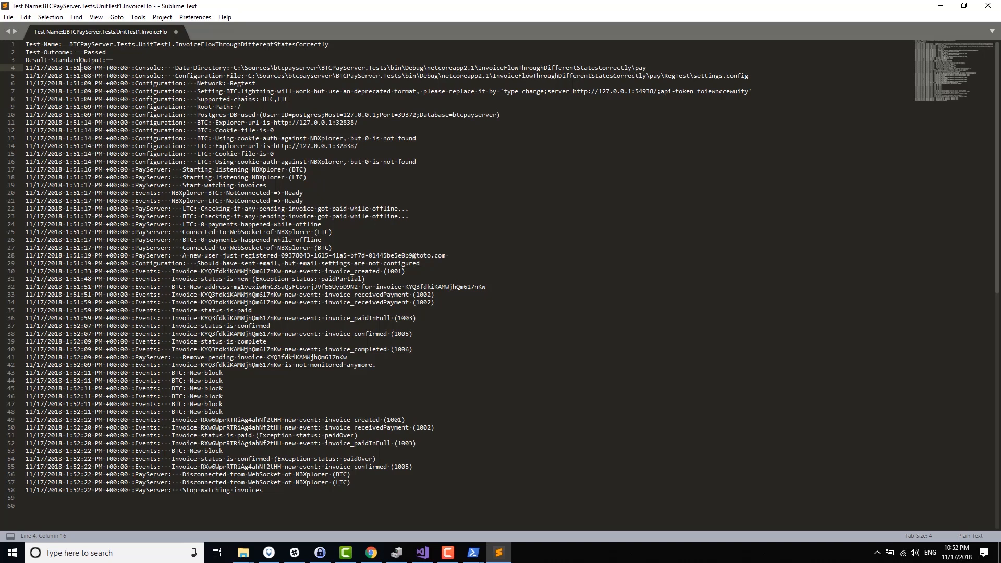
left_click(82, 271)
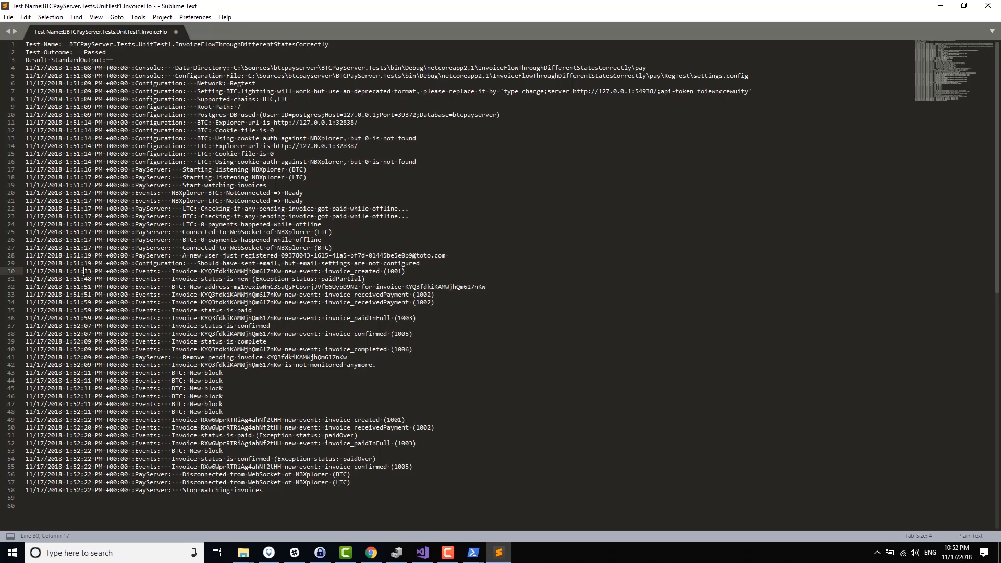
left_click_drag(83, 270, 366, 279)
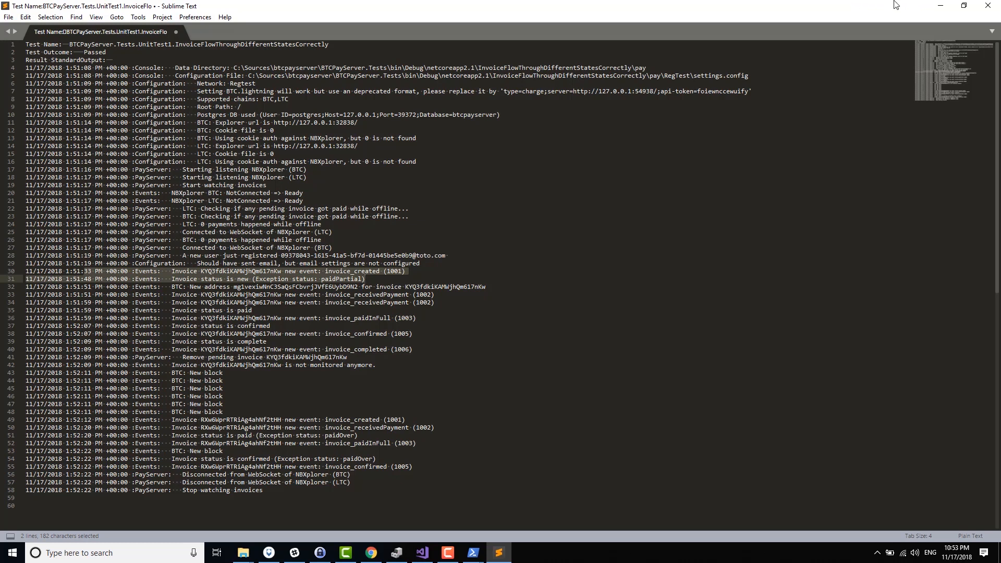
left_click(420, 552)
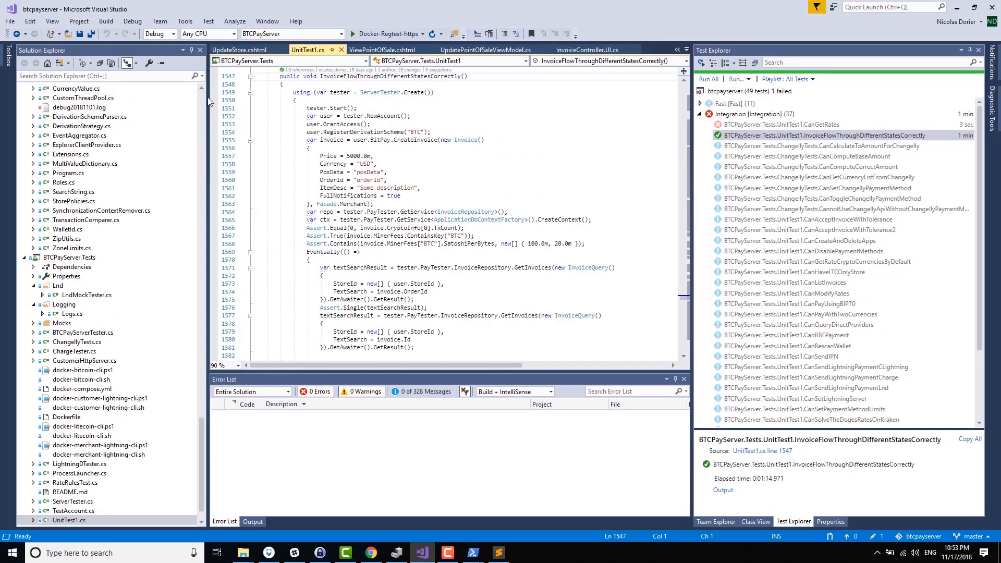
Set a breakpoint on tester.Start() and bring up the test's Debug Selected Tests option
left_click(825, 135)
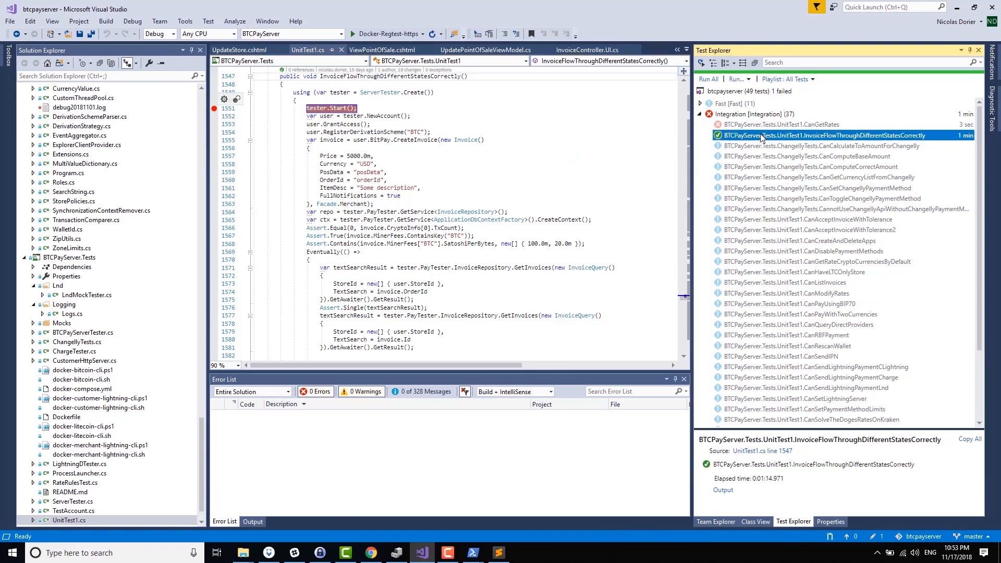
right_click(823, 134)
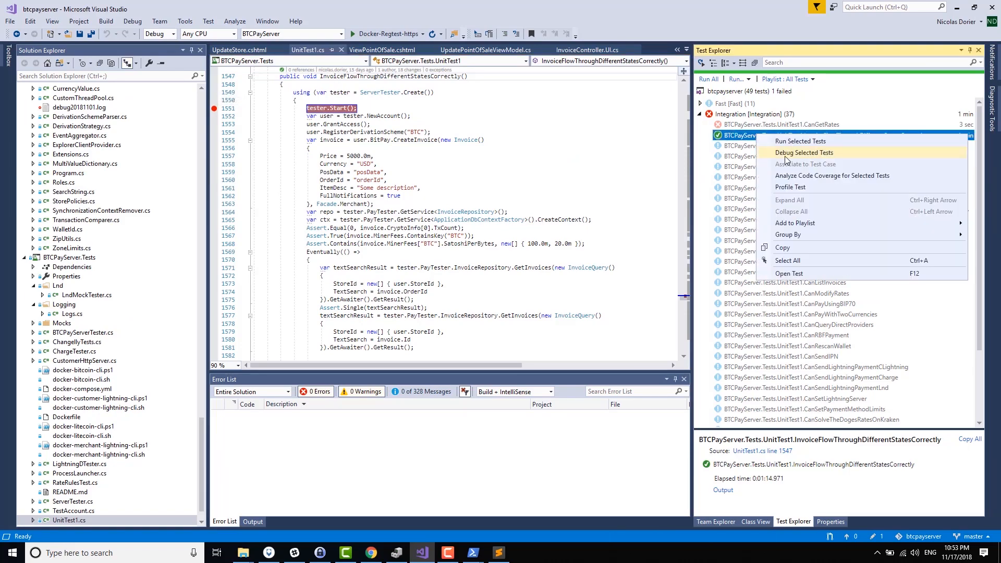